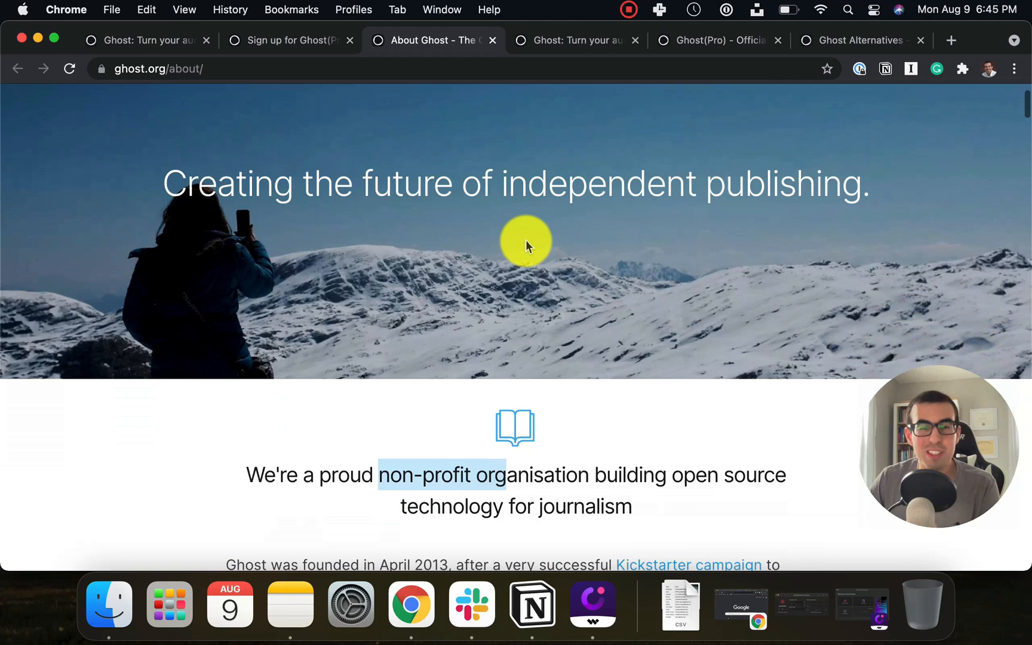
Review the About page, highlighting the non-profit statement and 2,500,000+ installs, then move to Features.
scroll("down", 3)
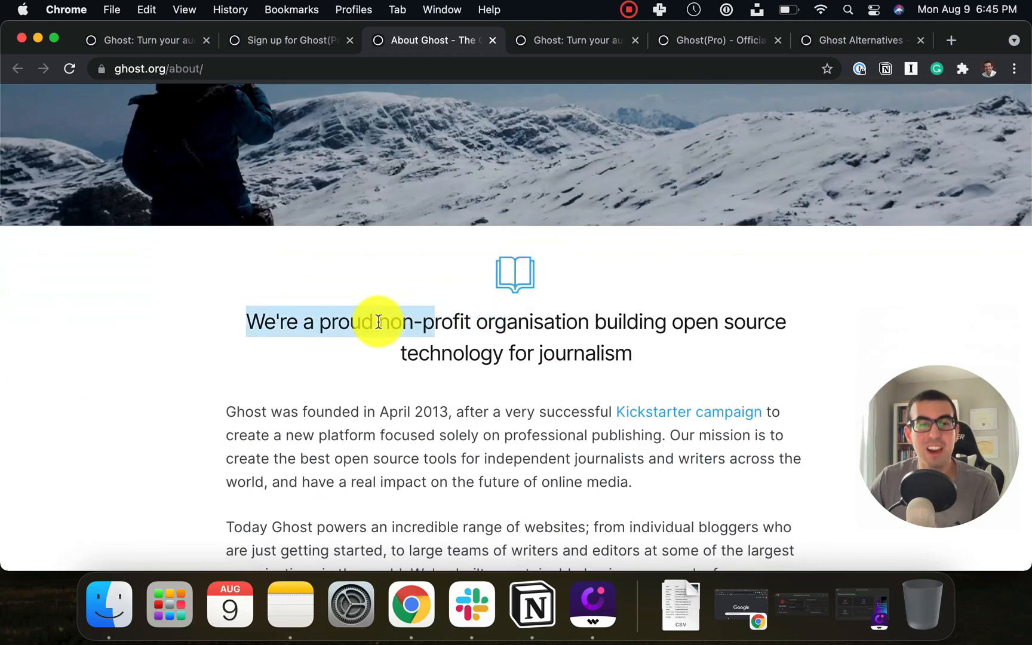
left_click_drag(379, 322, 422, 353)
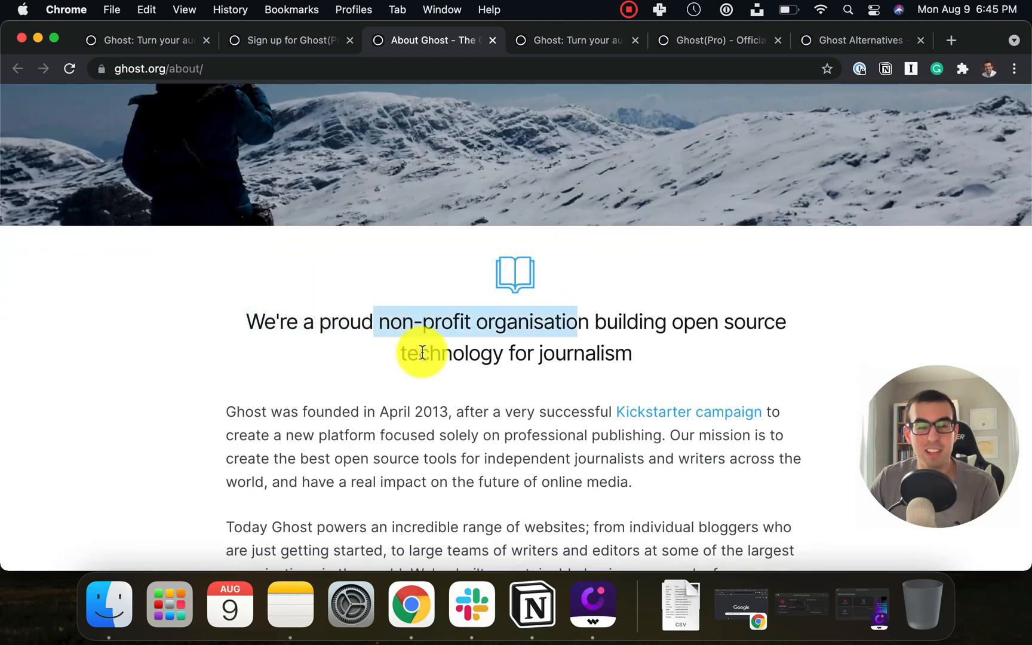
scroll("down", 3)
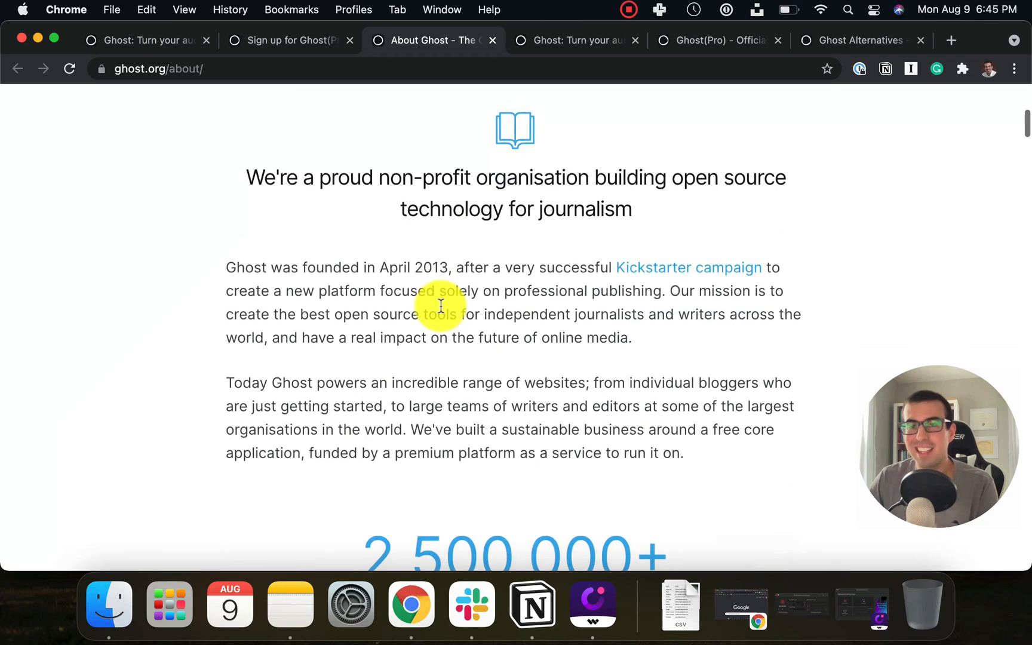
scroll("down", 3)
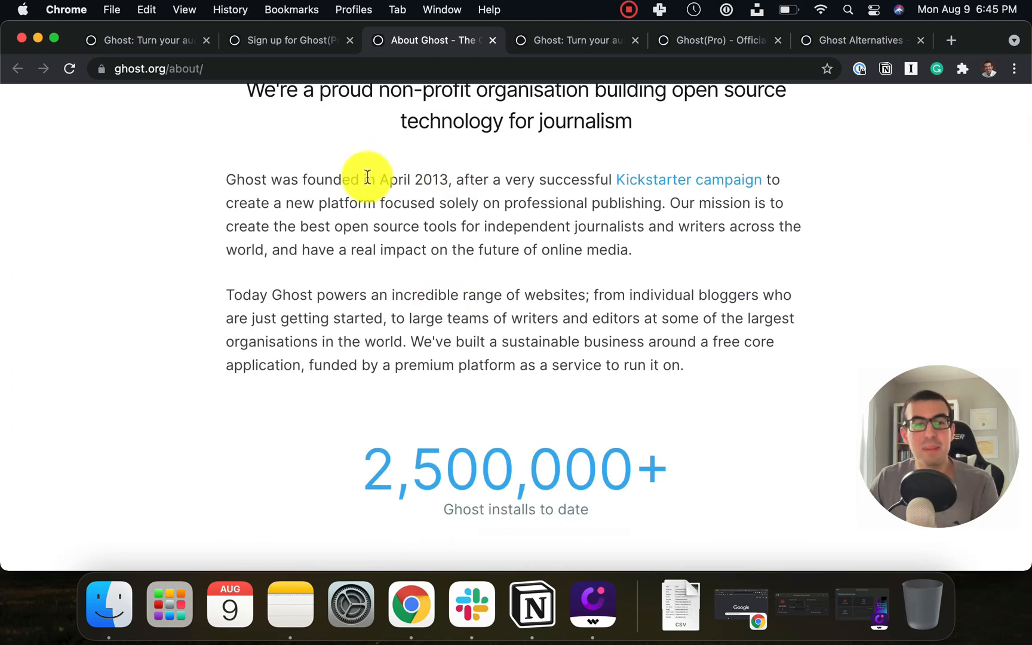
mouse_move(550, 250)
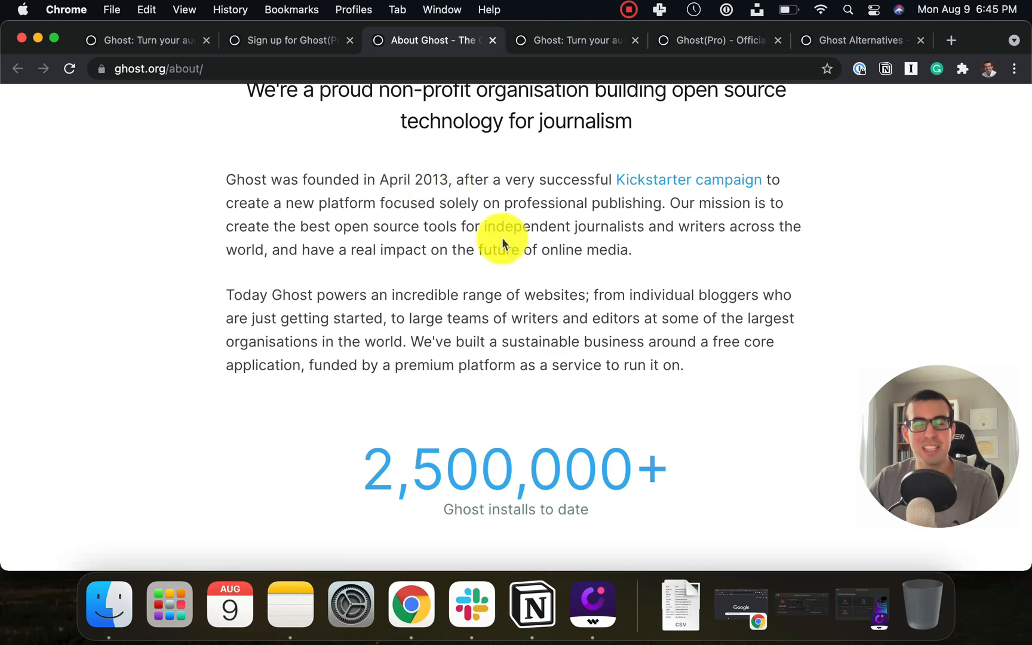
left_click(144, 40)
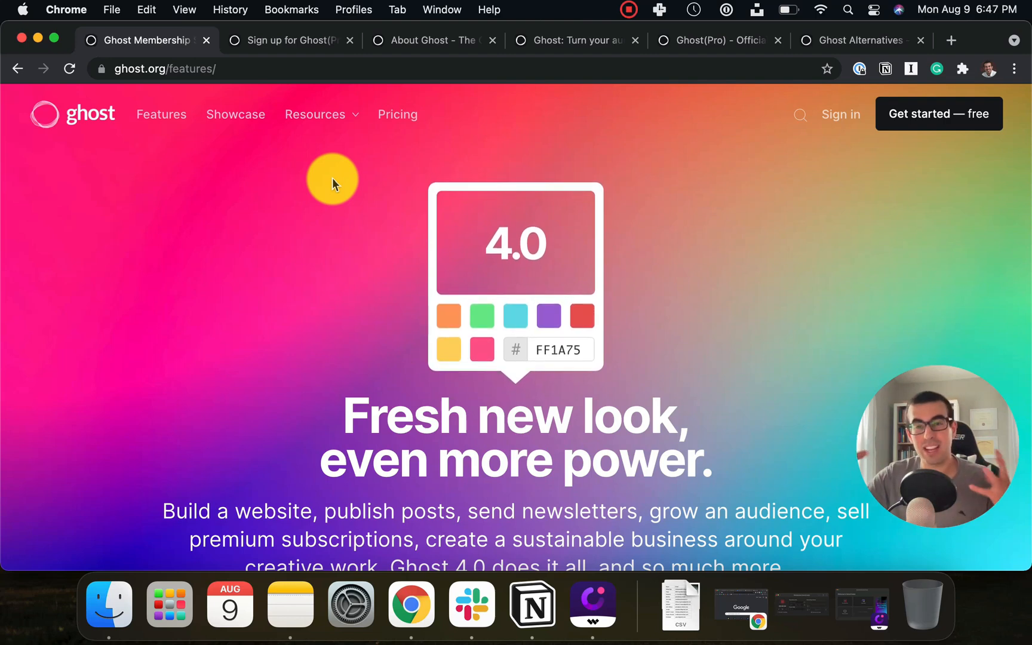
scroll("down", 3)
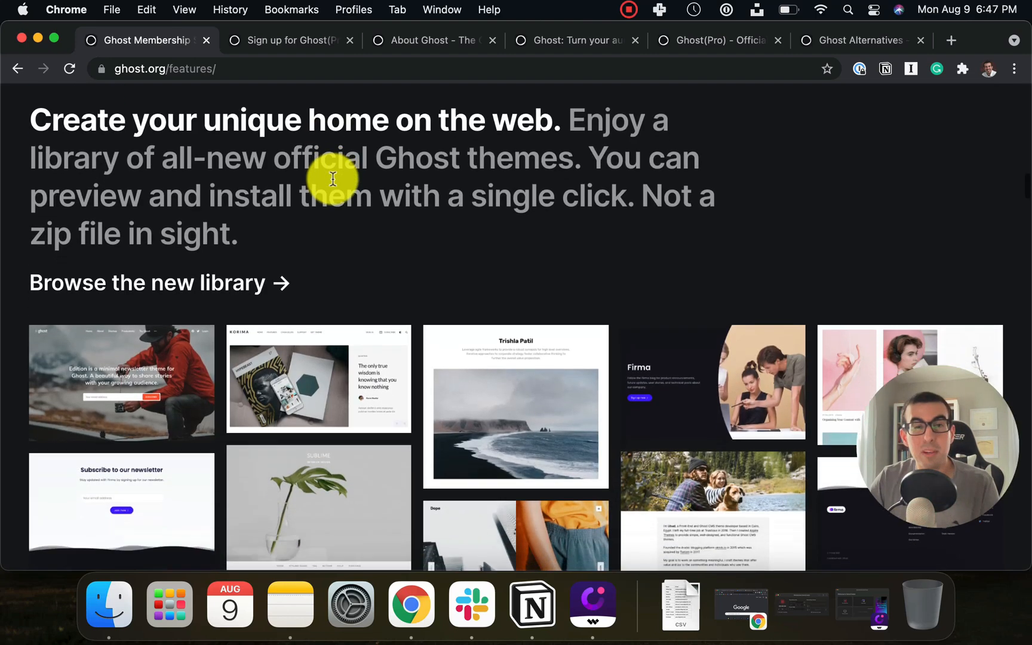
scroll("down", 3)
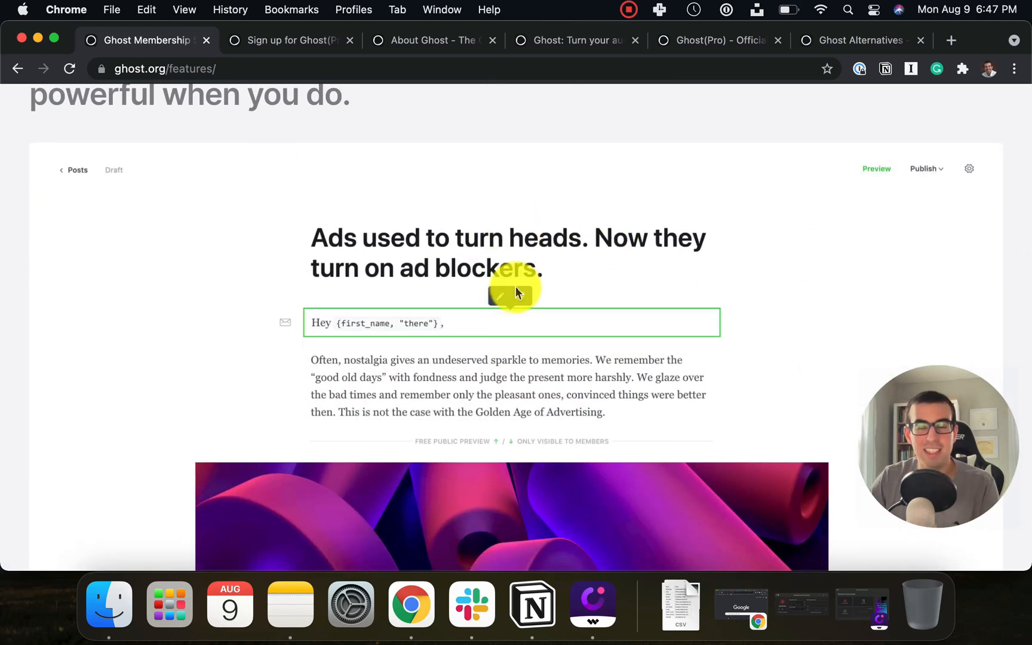
scroll("down", 3)
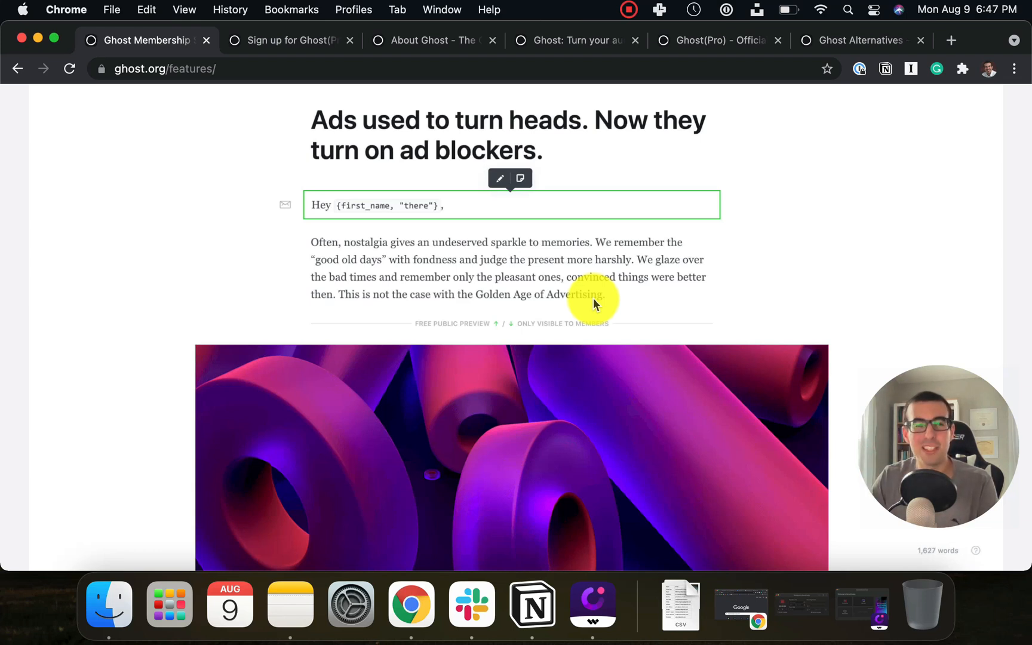
scroll("down", 3)
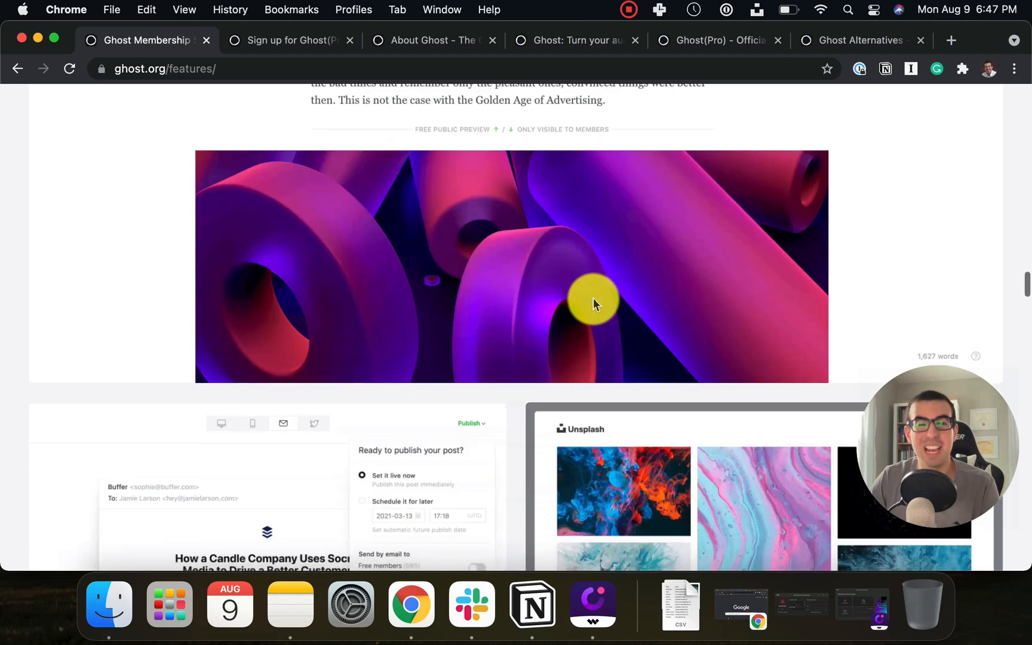
scroll("down", 3)
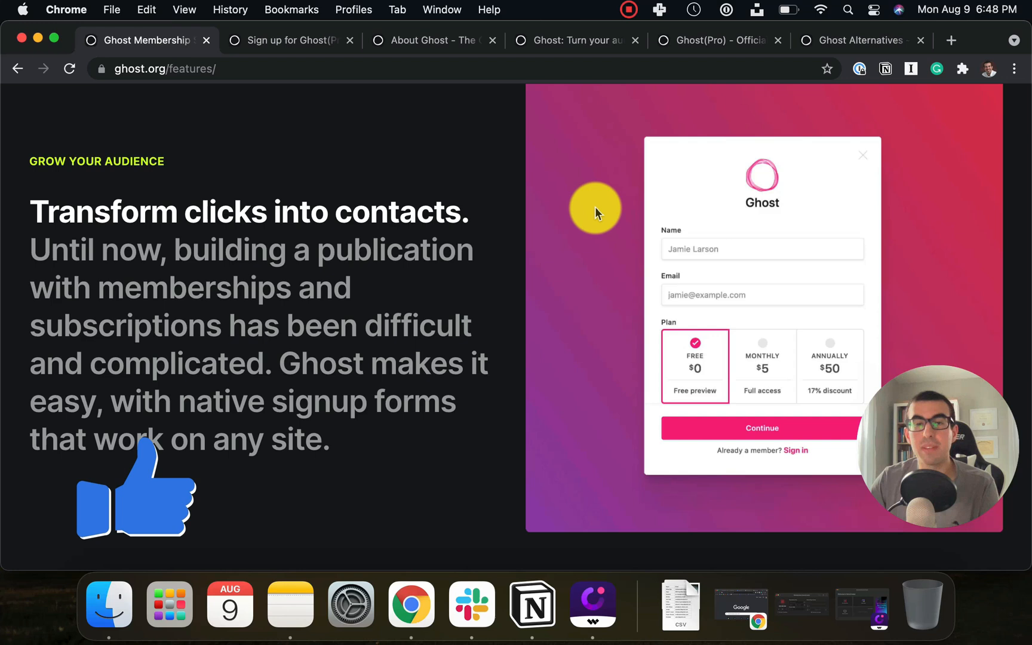
scroll("down", 3)
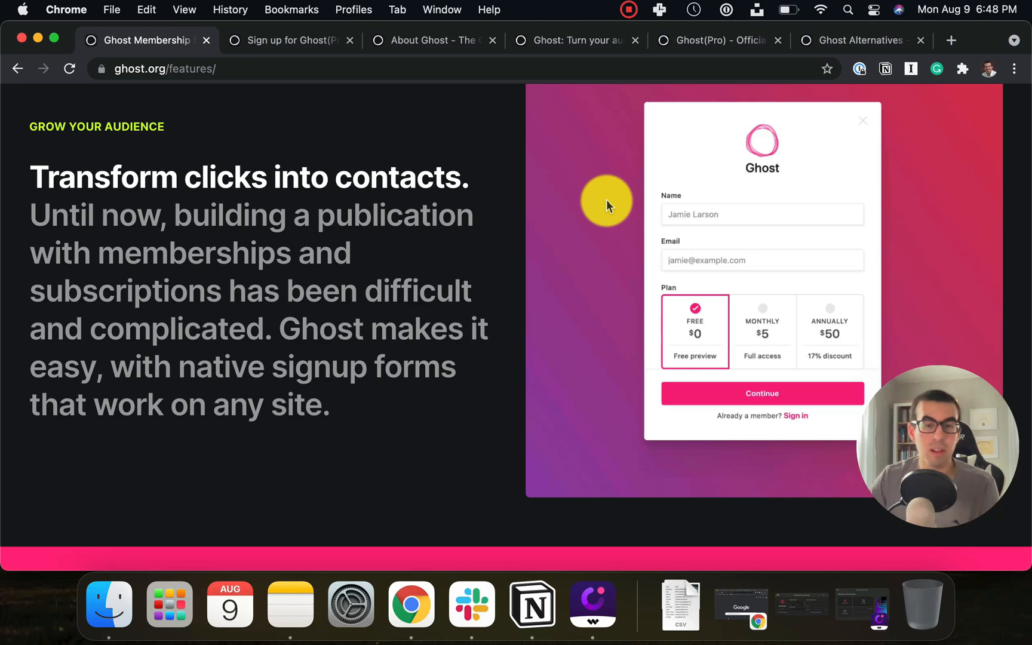
mouse_move(613, 201)
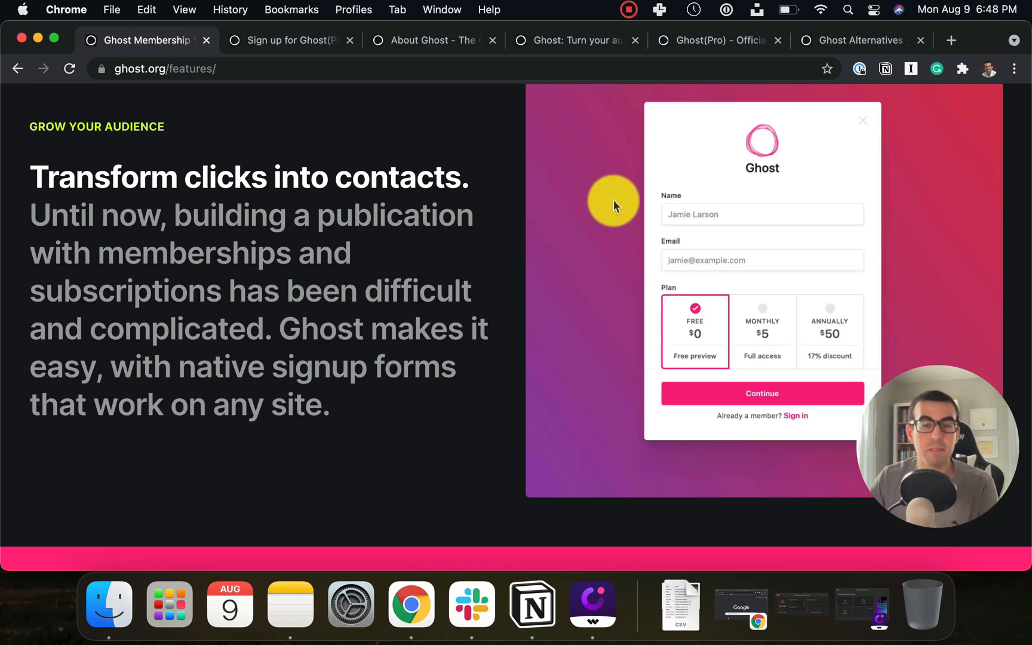
scroll("down", 3)
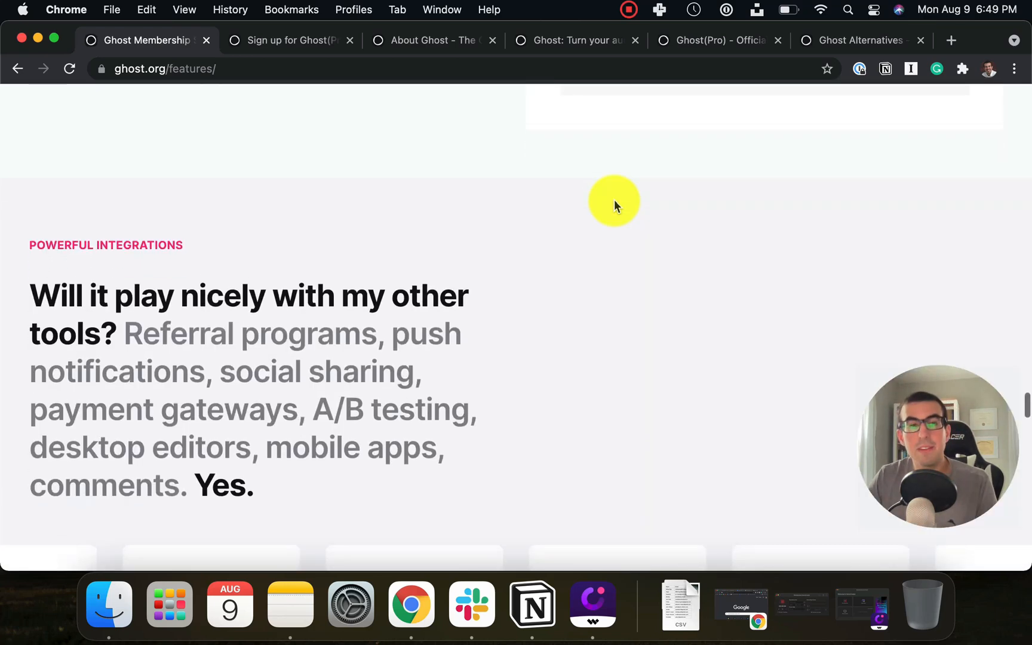
scroll("down", 3)
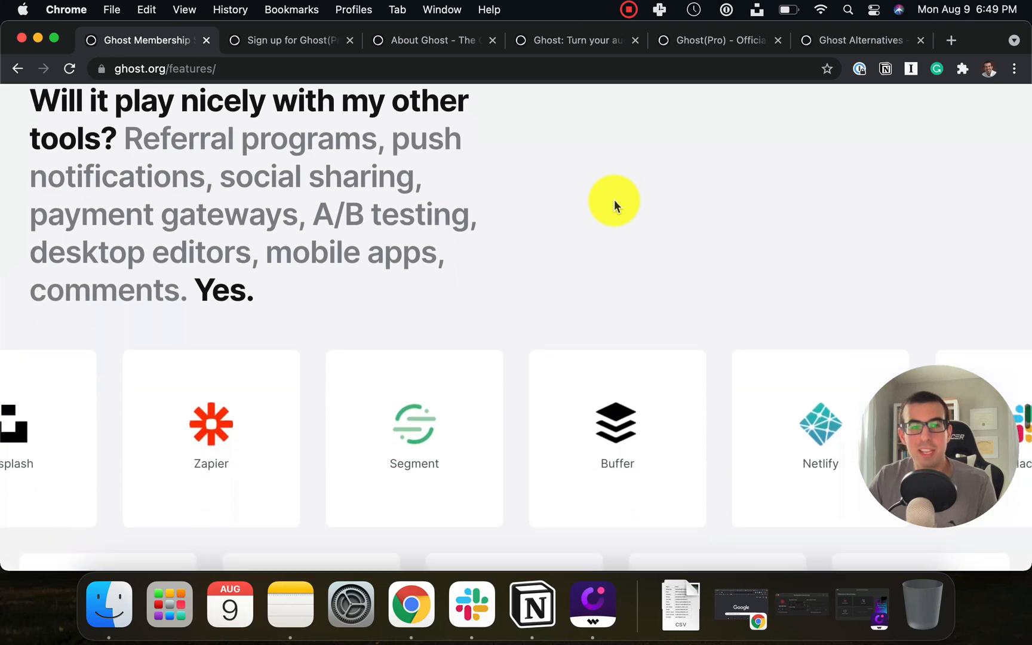
scroll("down", 3)
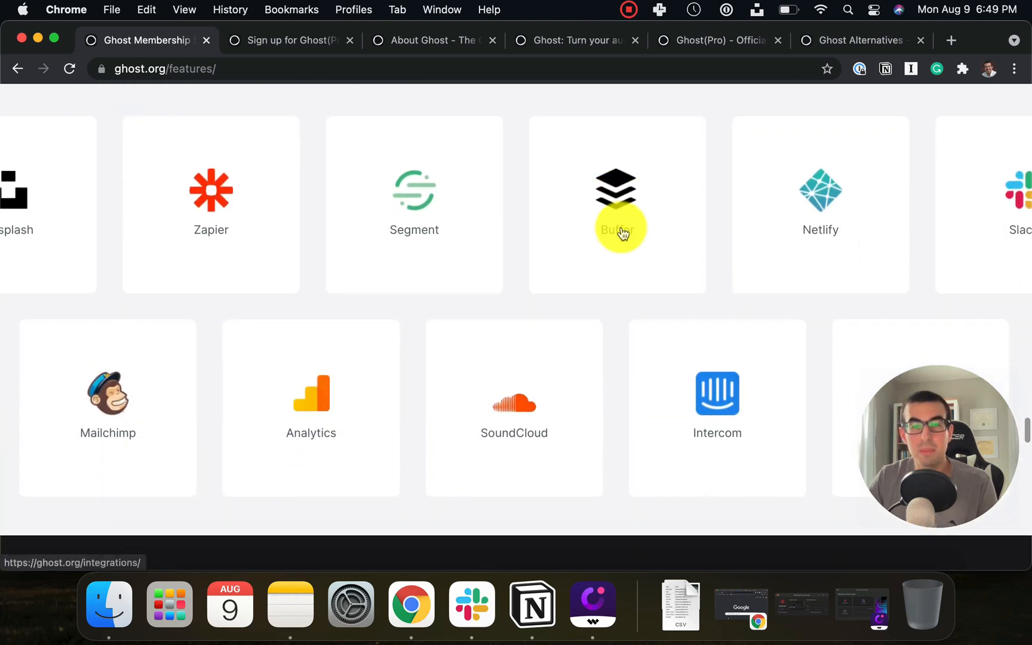
mouse_move(632, 329)
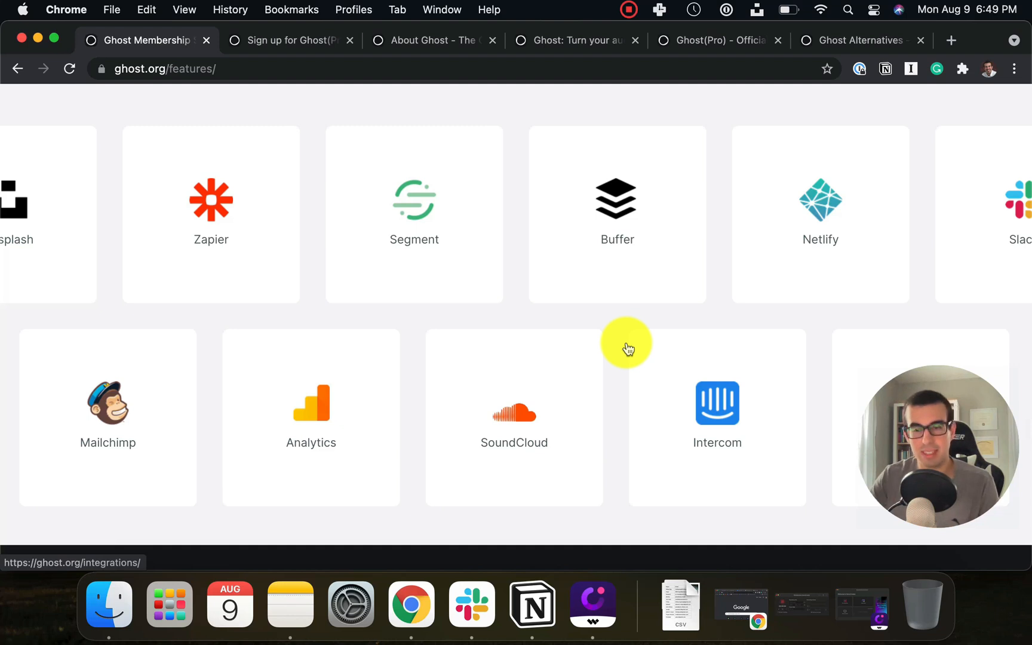
Review Ghost's comparison table against Medium, WordPress, Substack and Patreon on the Alternatives page.
left_click(857, 40)
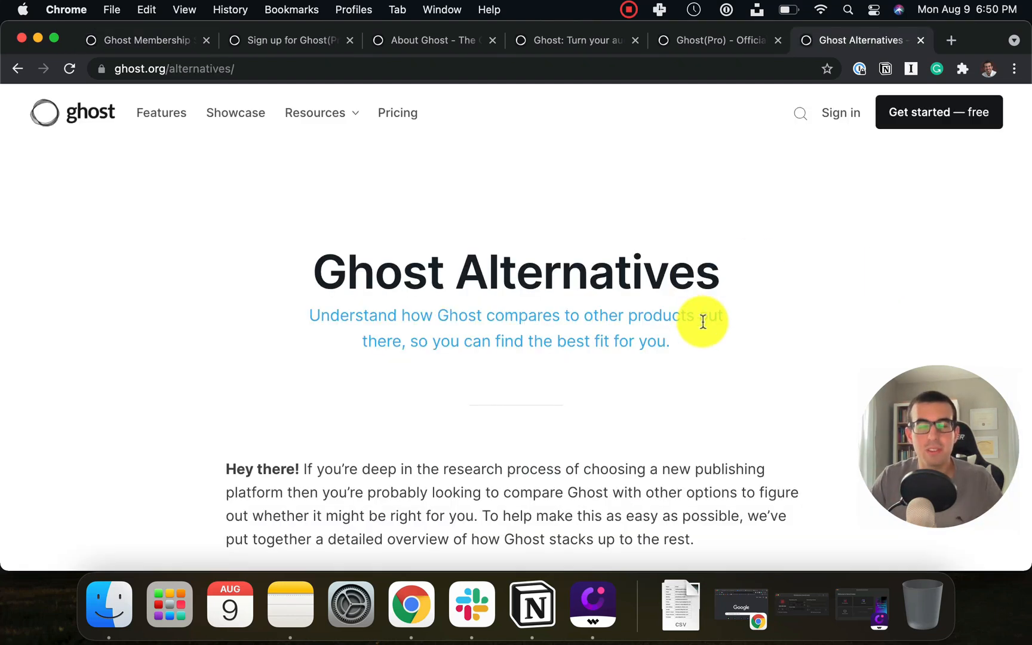
scroll("down", 3)
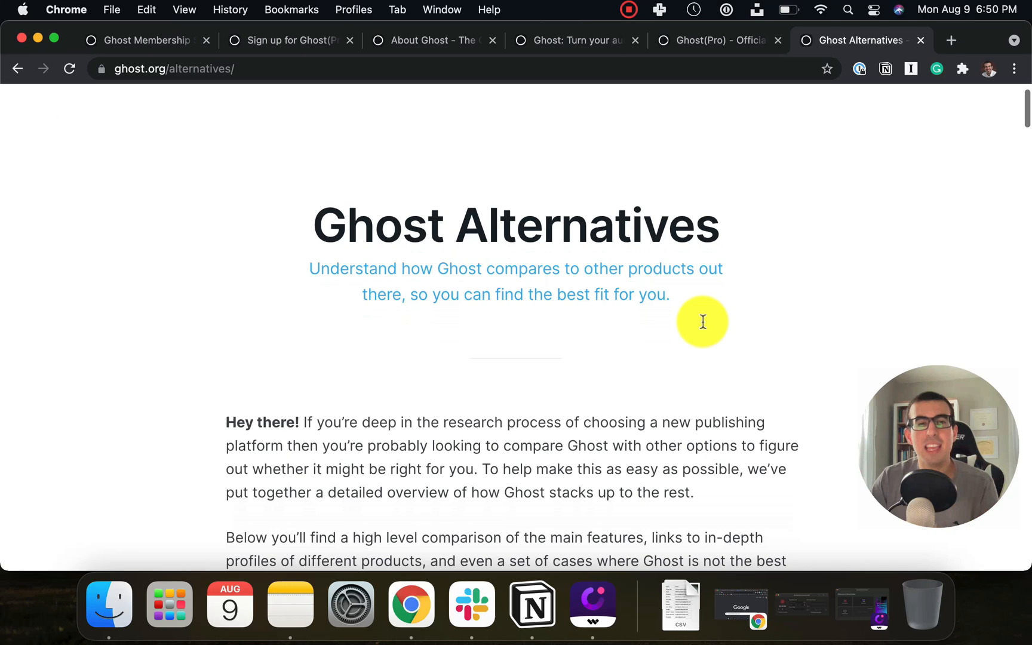
scroll("down", 3)
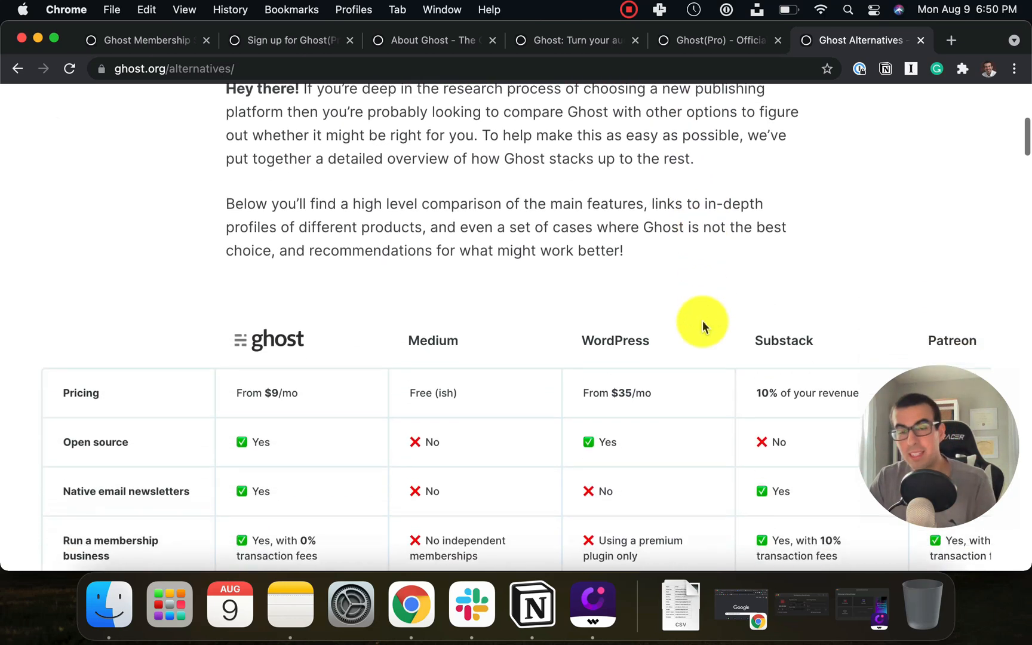
scroll("down", 3)
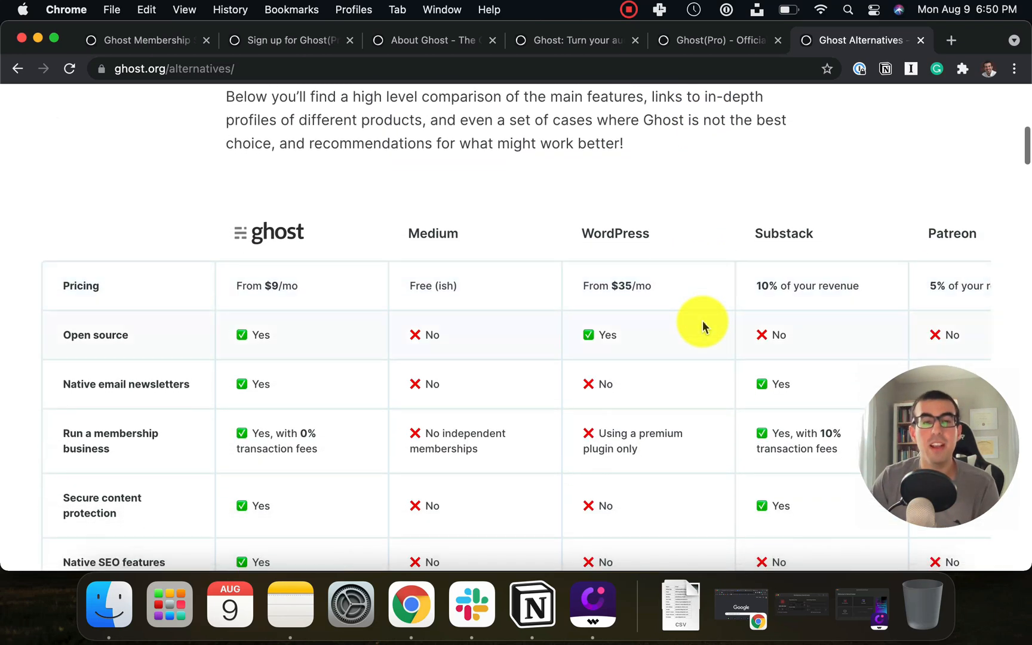
scroll("down", 3)
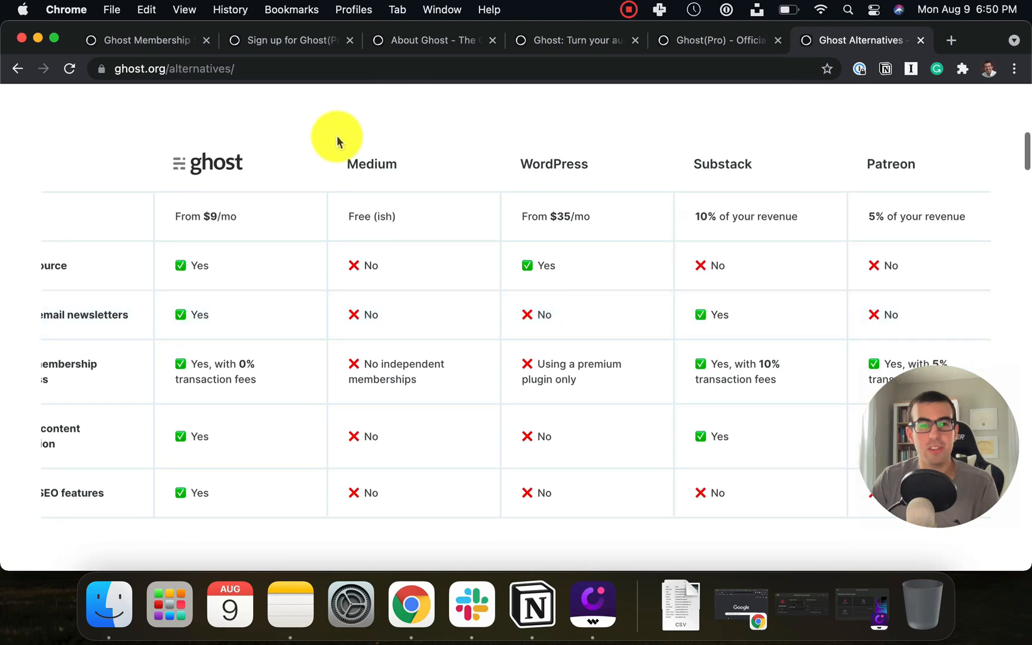
mouse_move(901, 178)
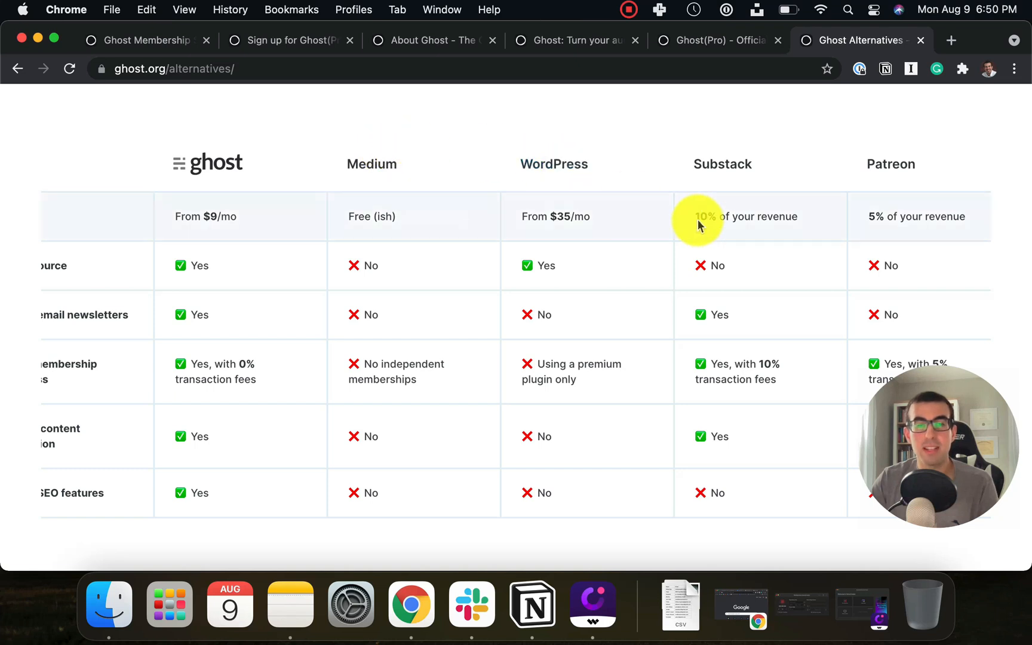
mouse_move(785, 189)
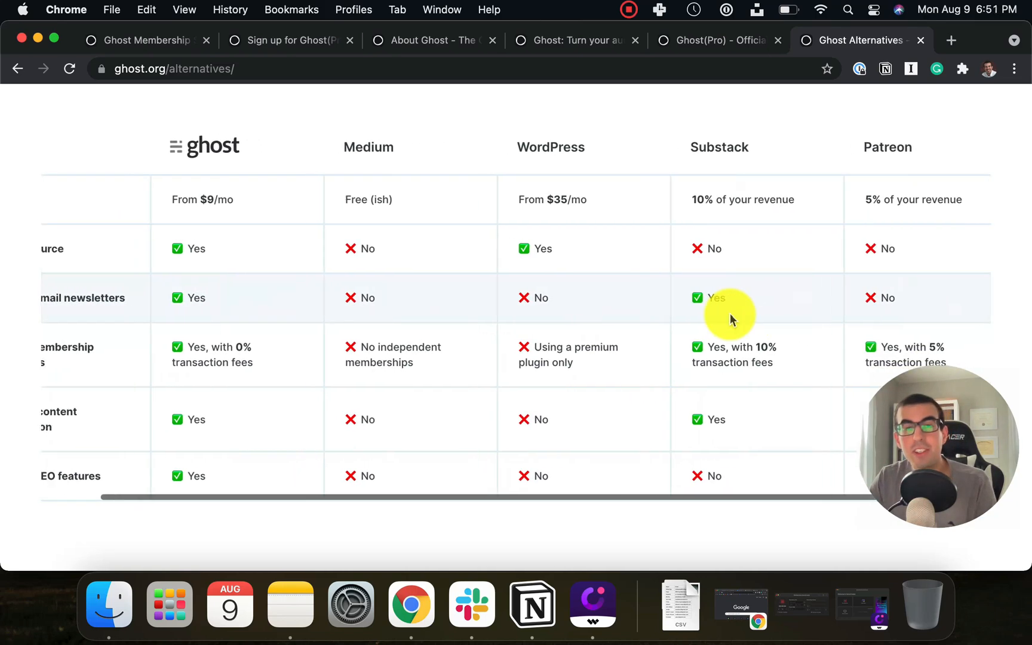
scroll("left", 3)
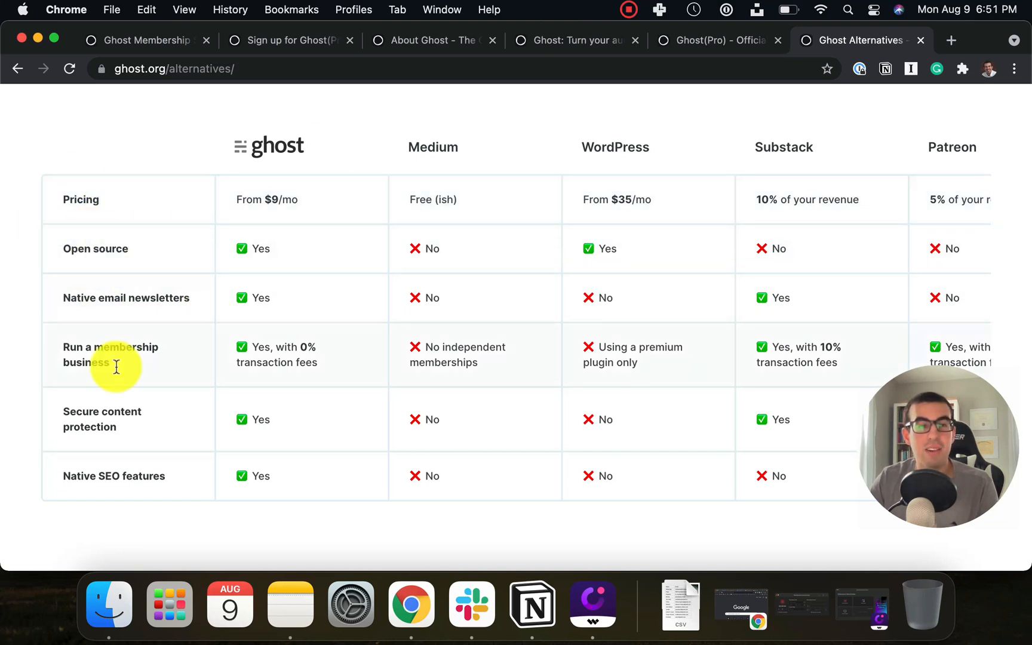
mouse_move(191, 411)
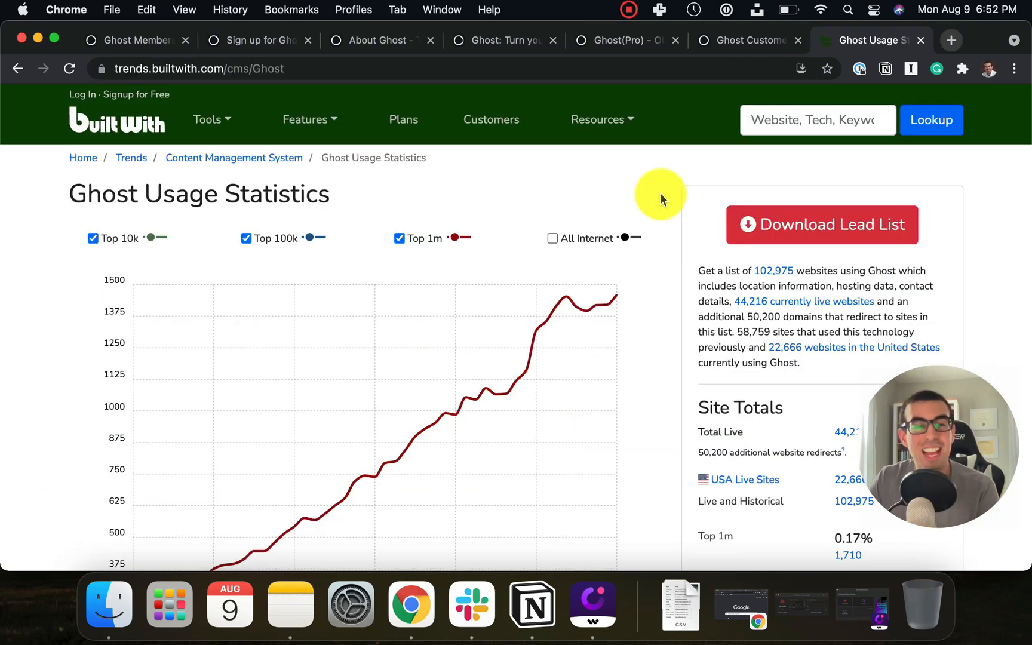
scroll("down", 3)
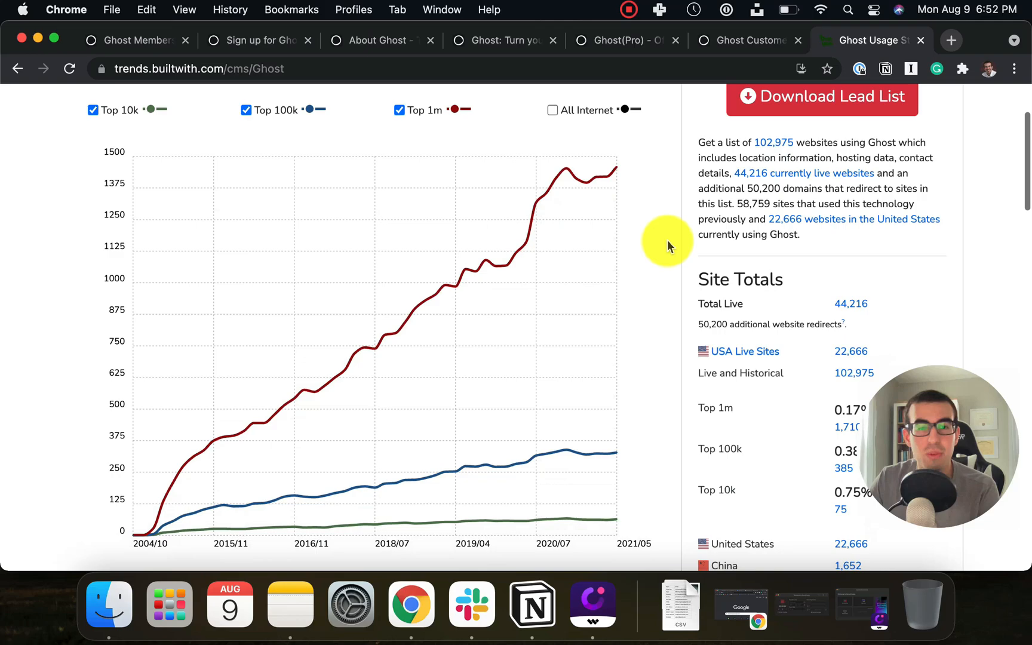
Browse the customers showcase grid featuring Buffer, Unsplash, Tinder, Mozilla and Ali Abdaal.
left_click(747, 40)
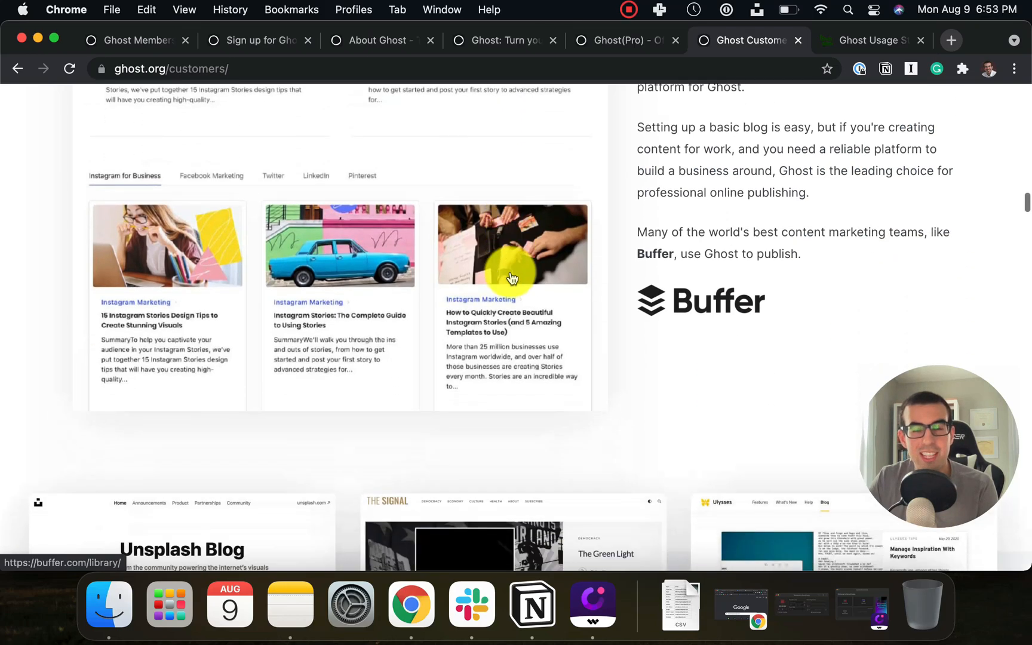
scroll("down", 3)
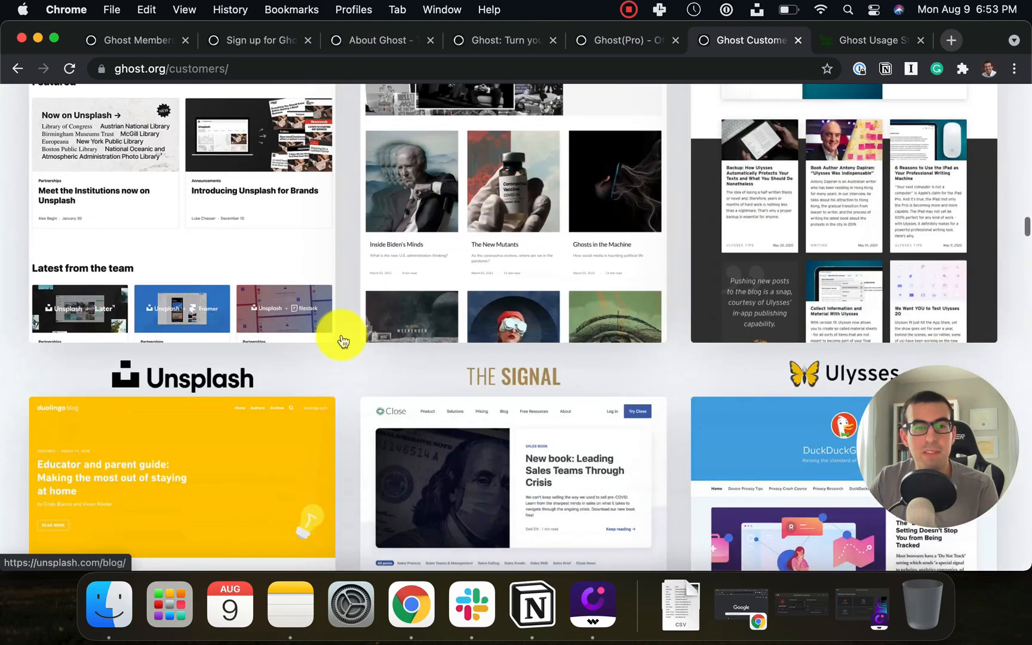
scroll("down", 3)
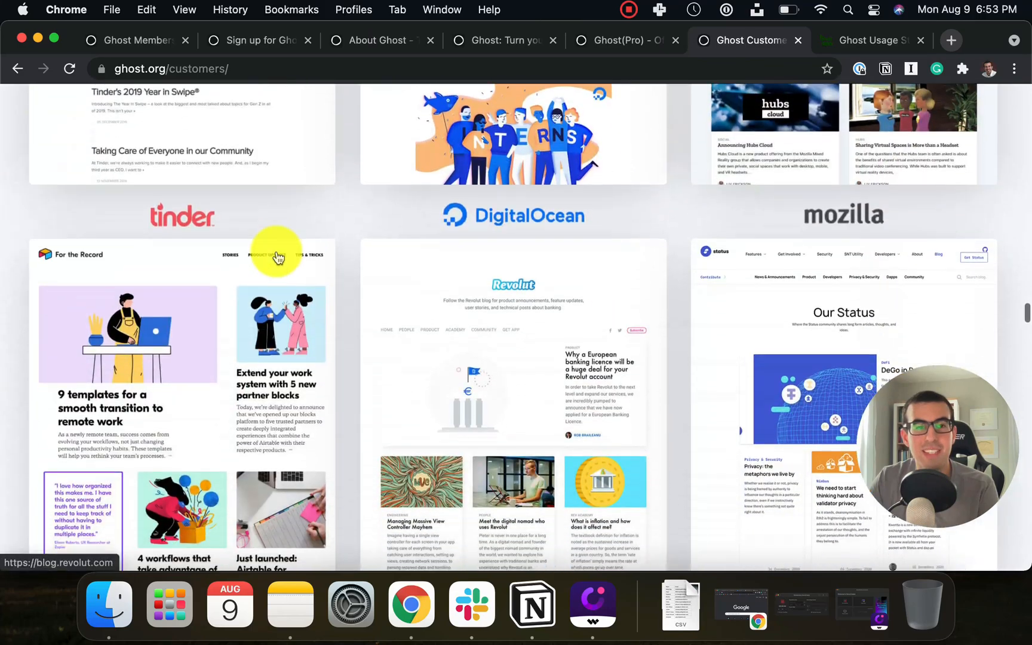
scroll("down", 3)
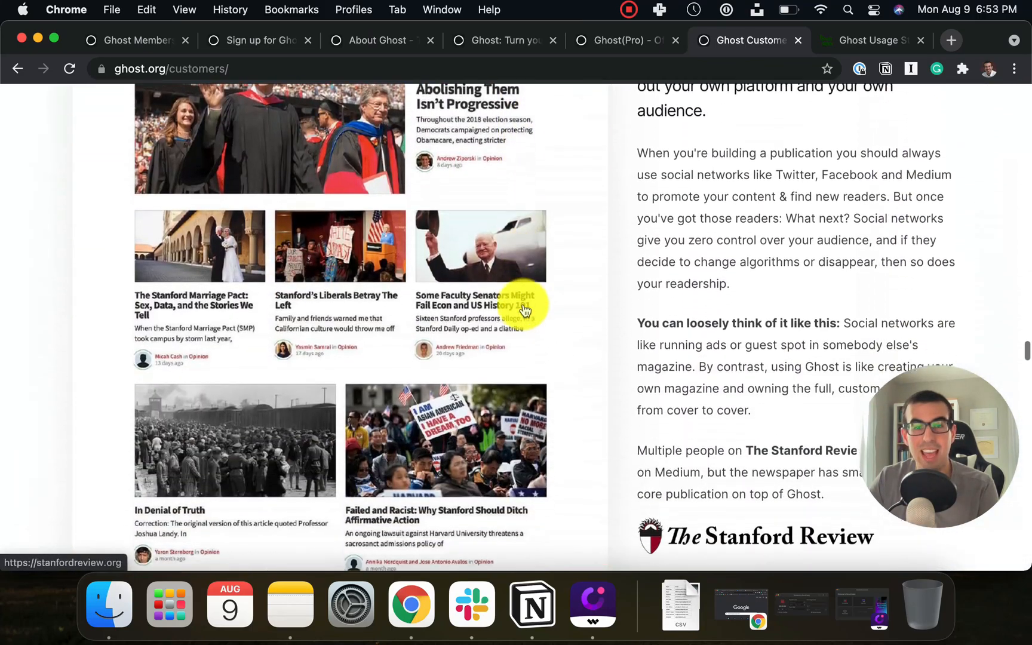
scroll("down", 3)
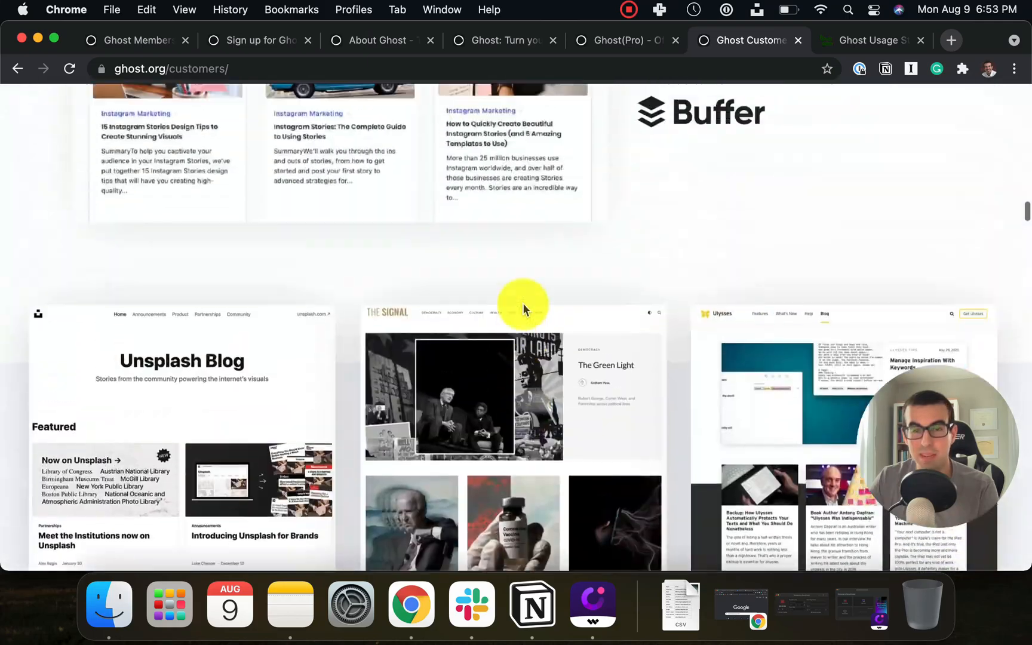
scroll("down", 3)
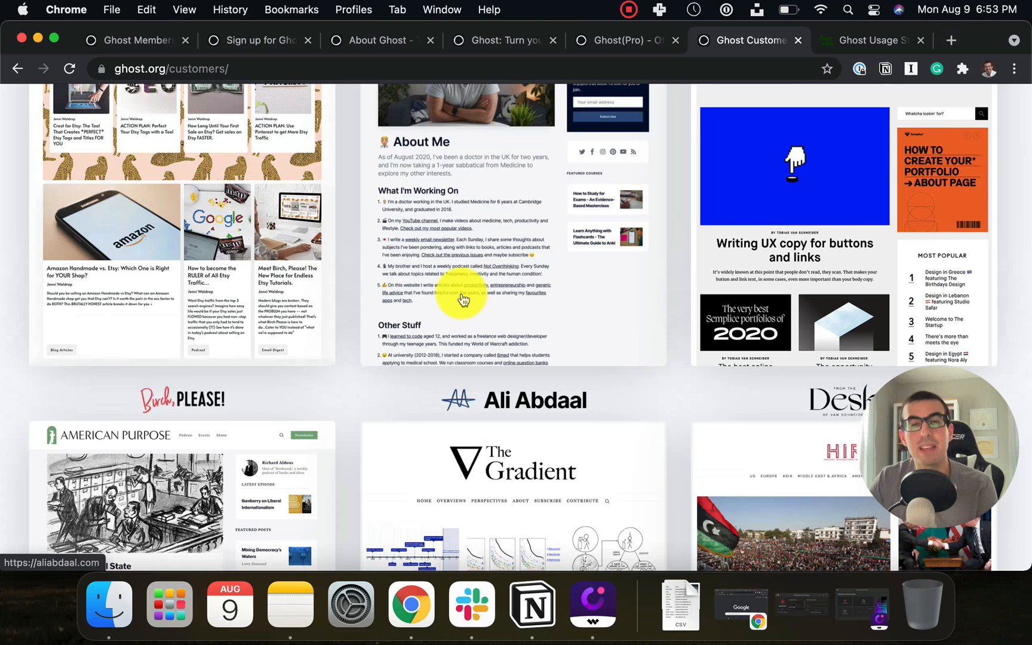
scroll("down", 3)
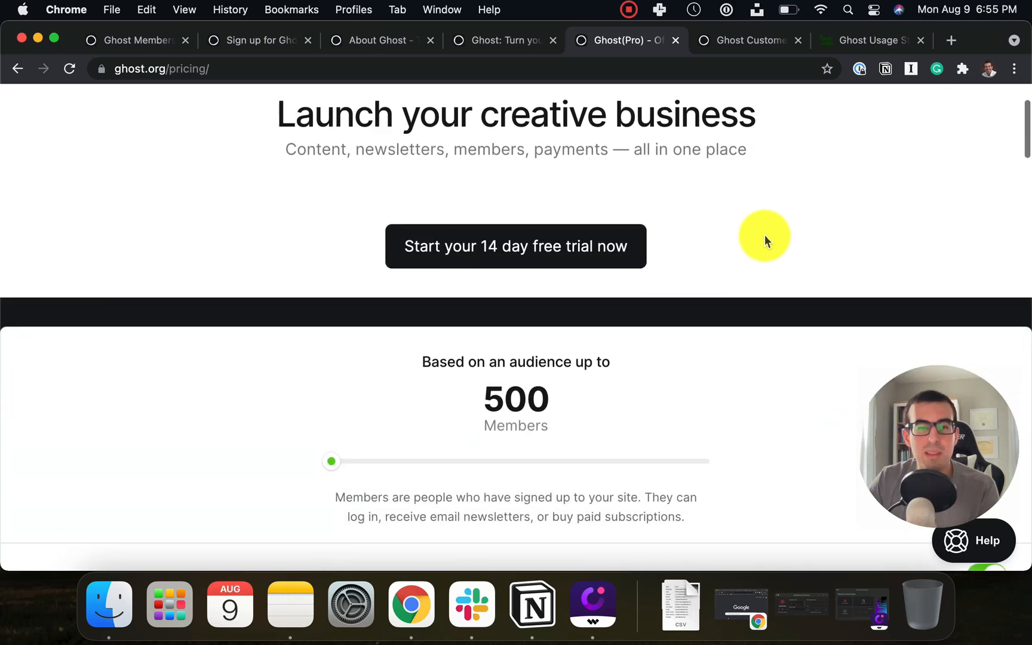
Review the Starter, Creator, Team and Business plans and set the audience to 1,000 members (Starter $15).
scroll("down", 3)
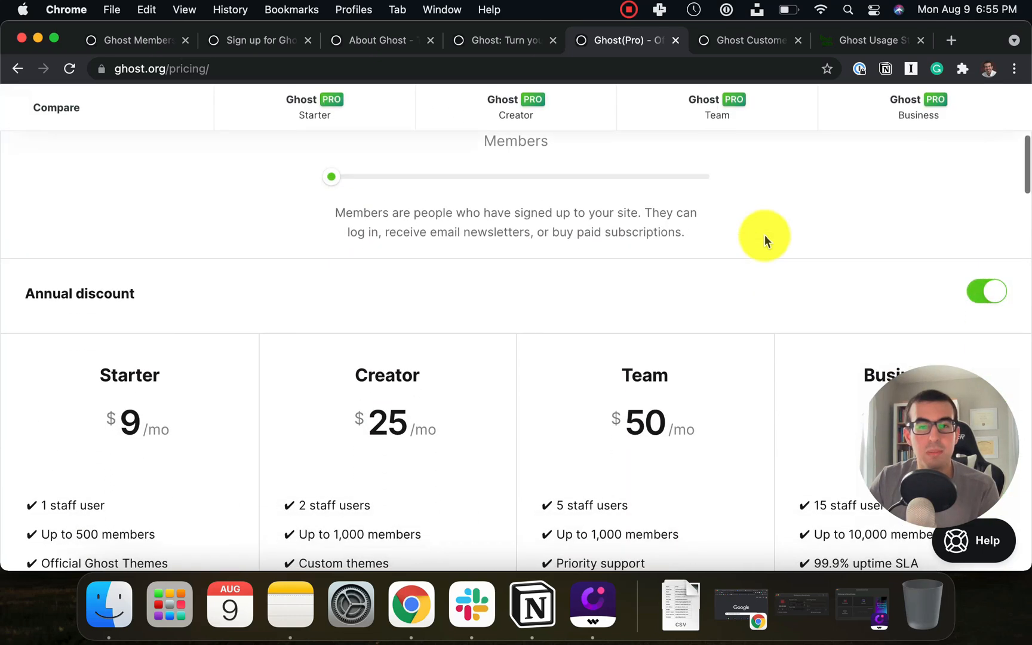
scroll("down", 3)
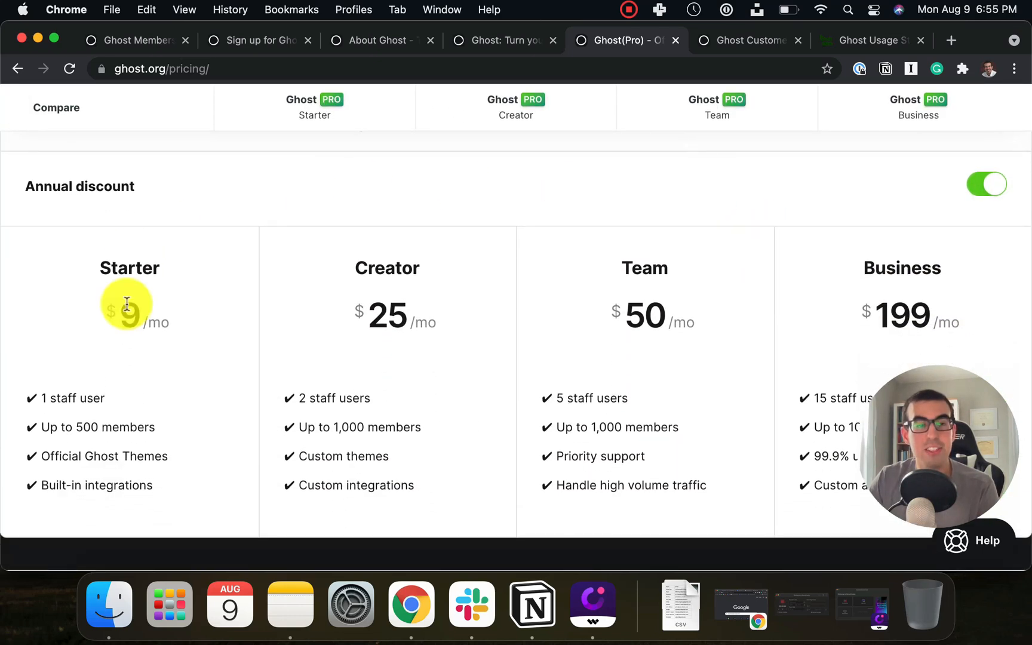
scroll("down", 3)
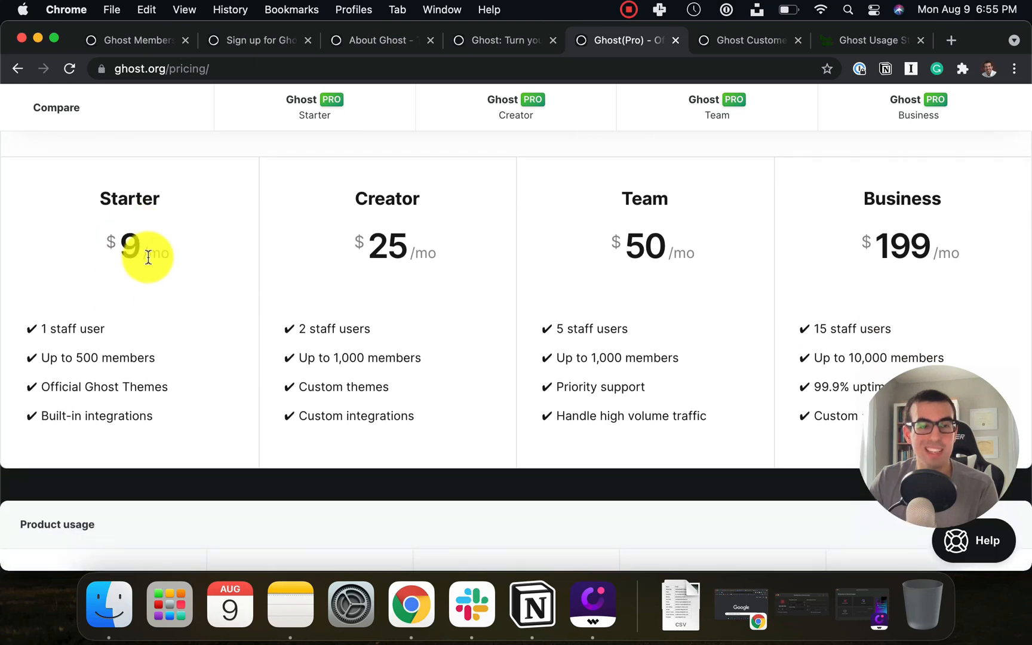
left_click(986, 157)
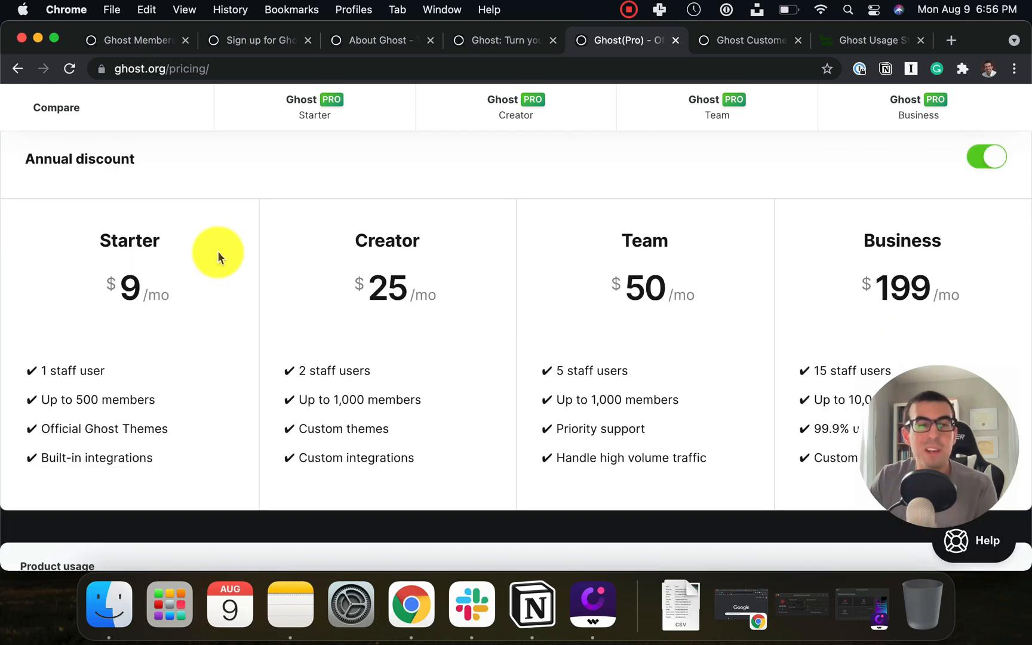
mouse_move(184, 295)
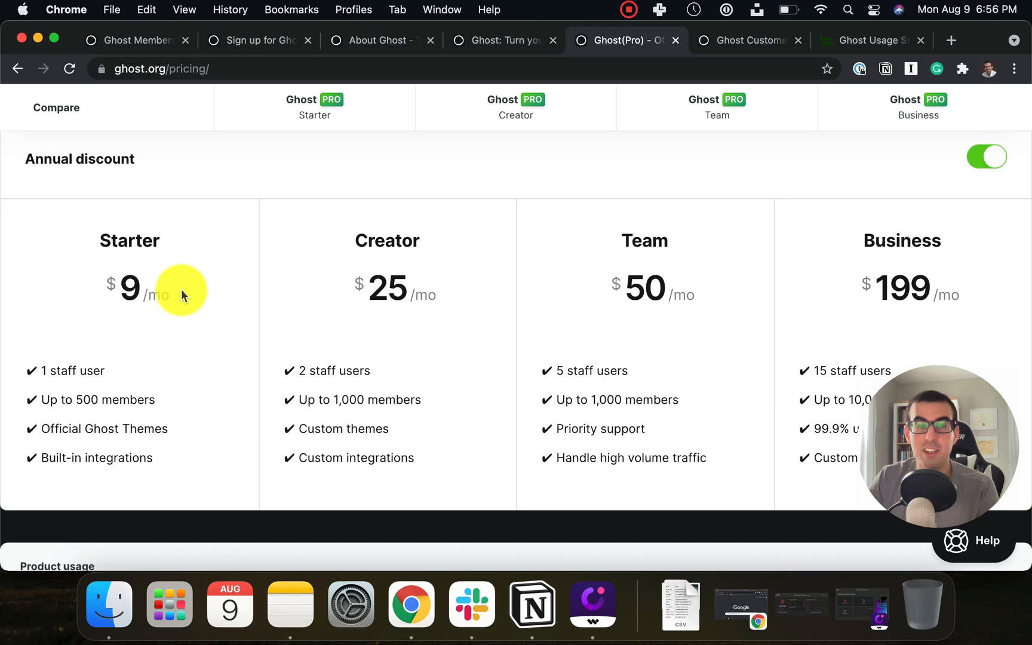
mouse_move(205, 291)
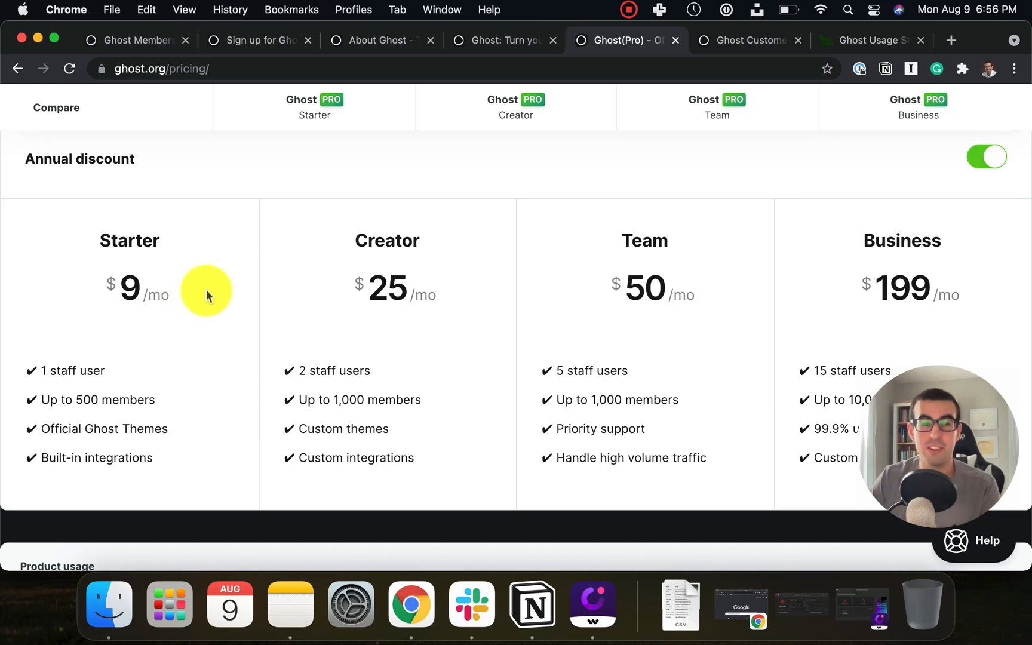
mouse_move(205, 318)
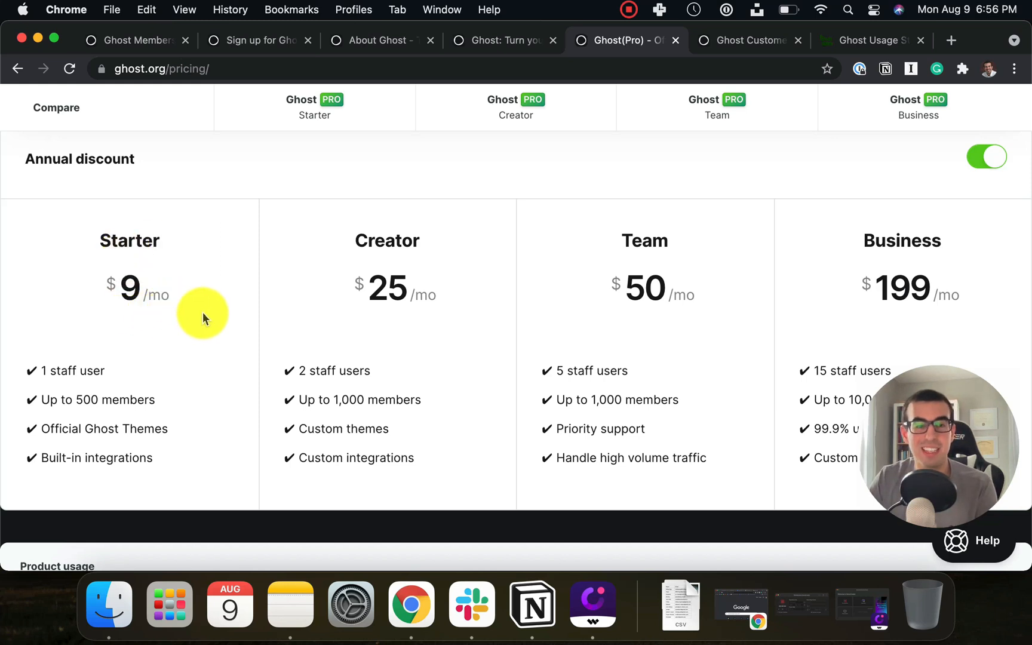
scroll("down", 3)
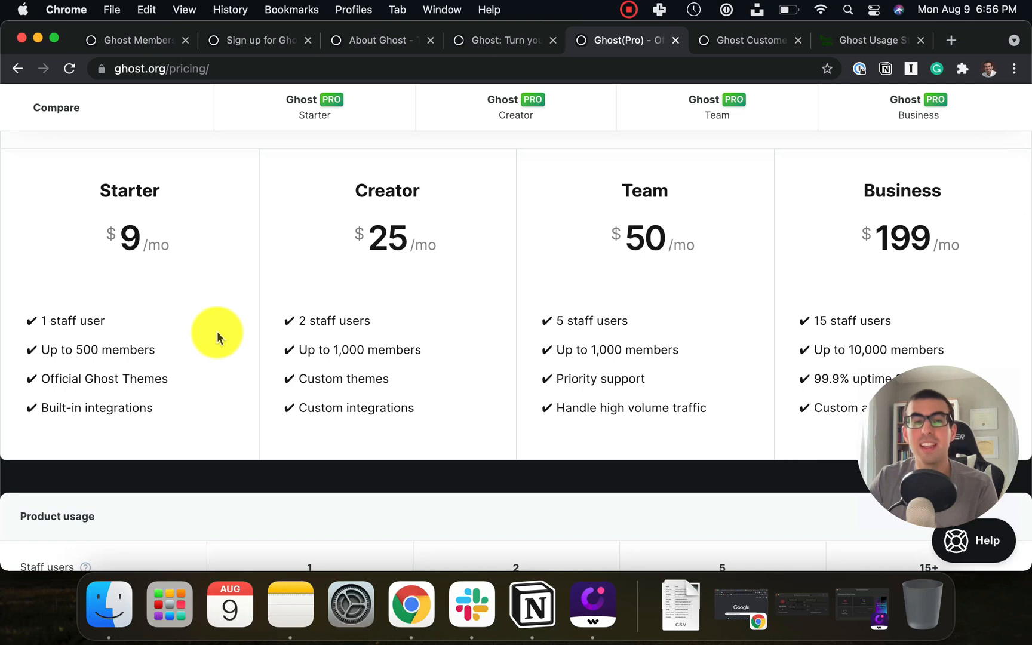
mouse_move(222, 339)
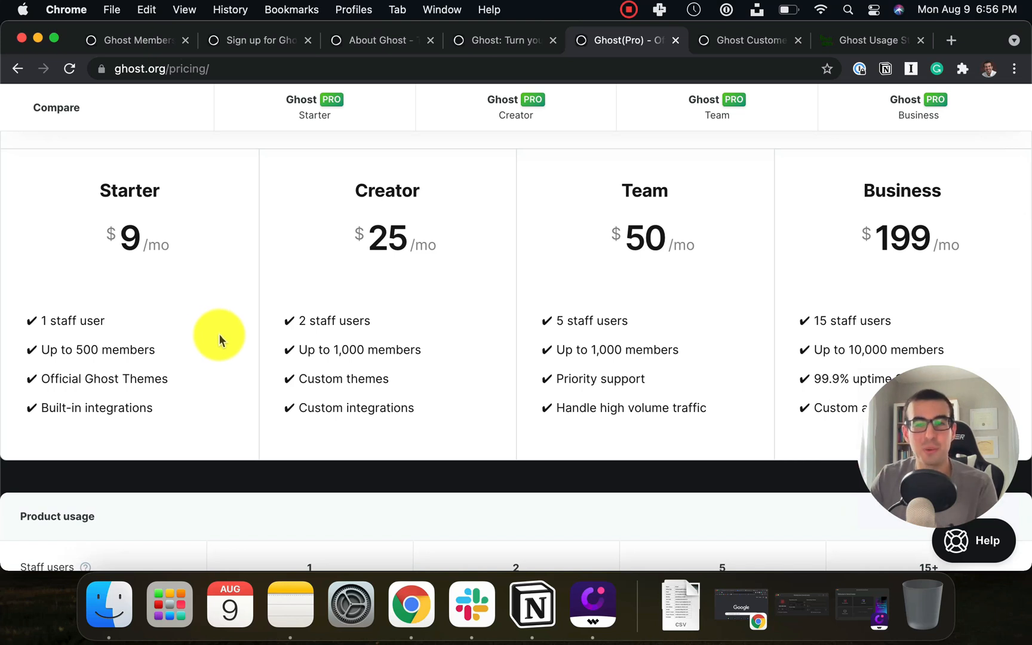
scroll("down", 3)
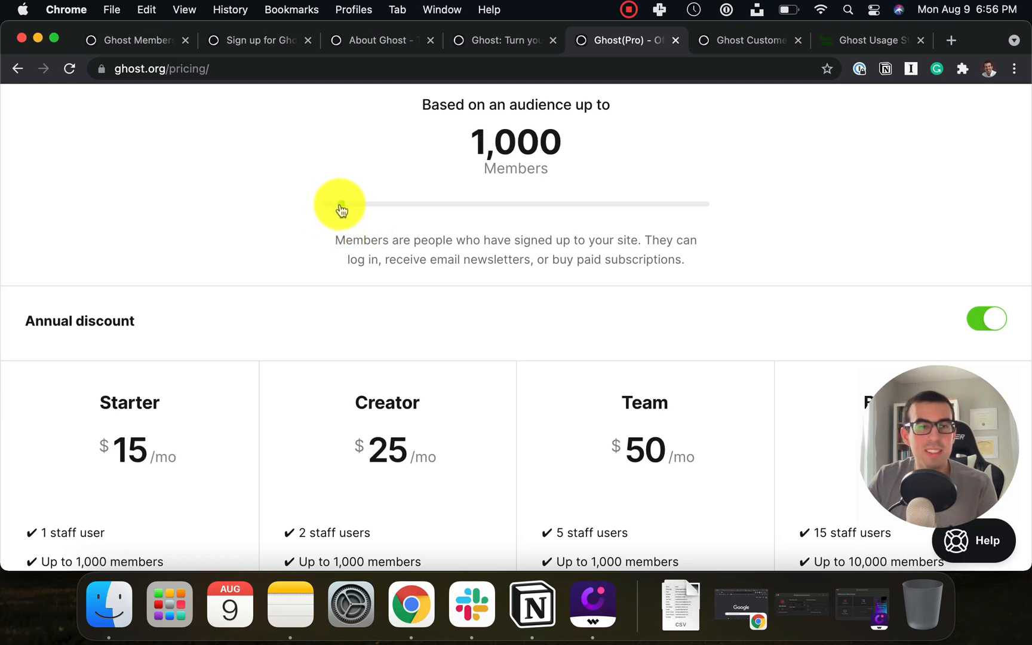
Raise the audience to 10,000 members, showing Creator $99 and Team $139 per month.
left_click_drag(340, 205, 382, 204)
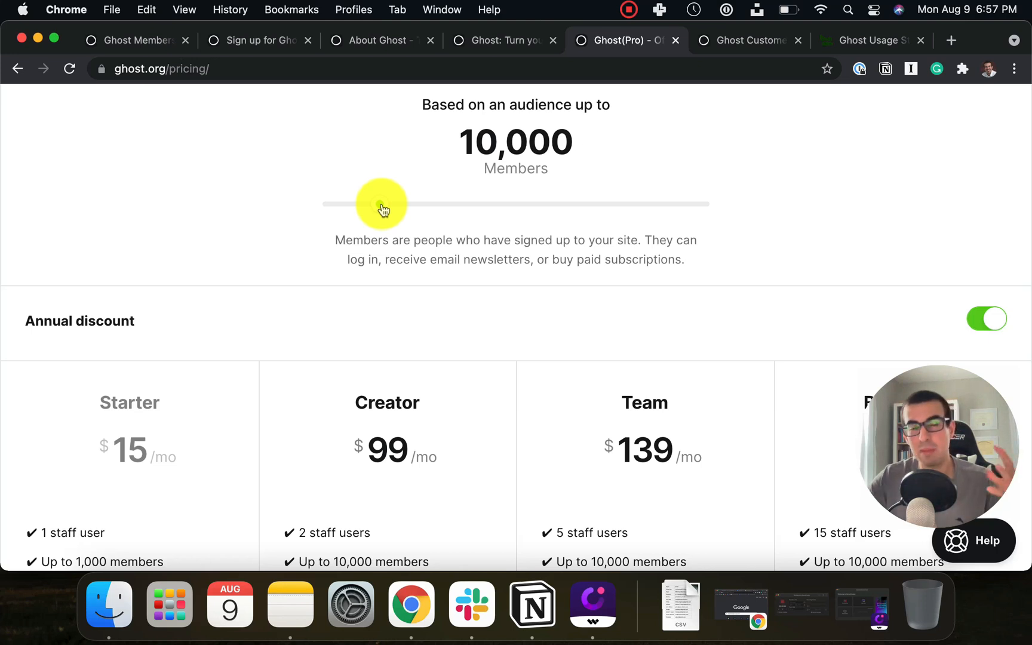
left_click(749, 40)
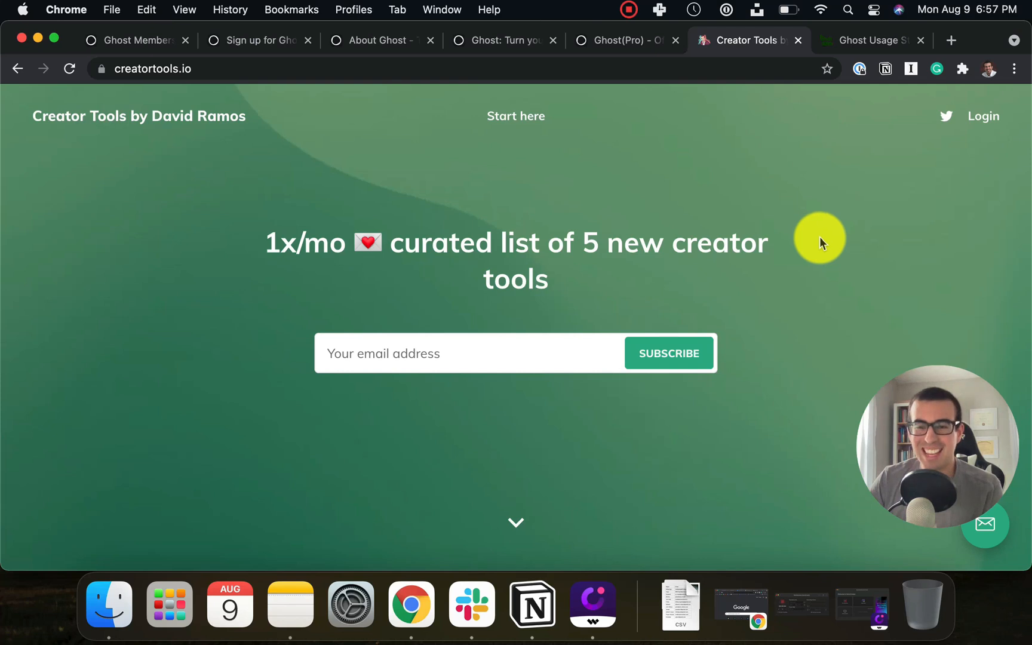
mouse_move(295, 168)
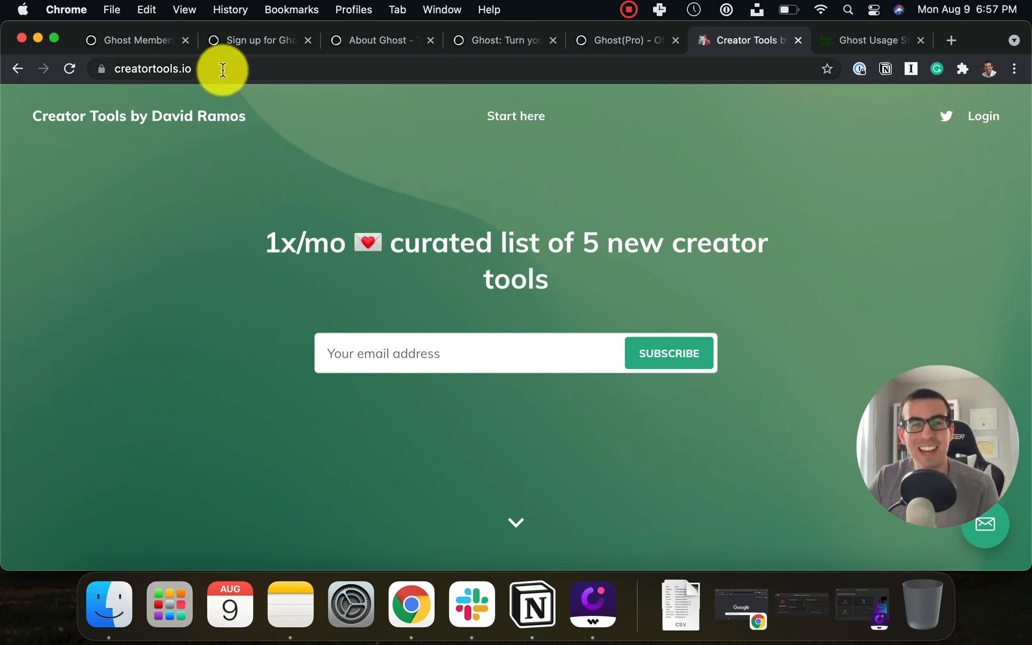
Browse the creatortools.io newsletter posts, then reach the Ghost(Pro) 14-day trial signup page.
scroll("down", 3)
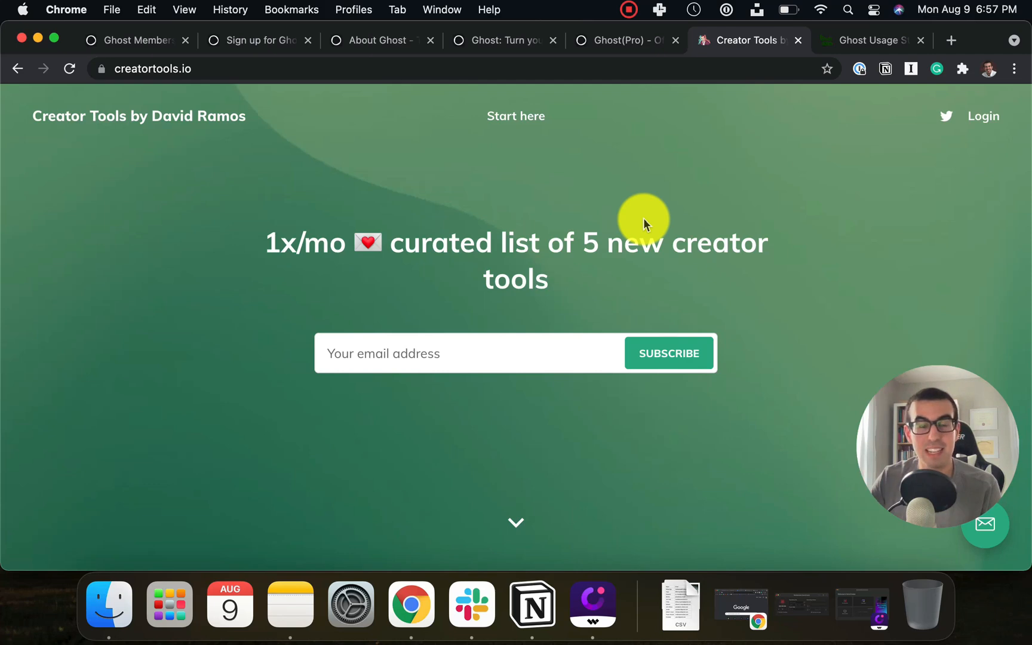
scroll("down", 3)
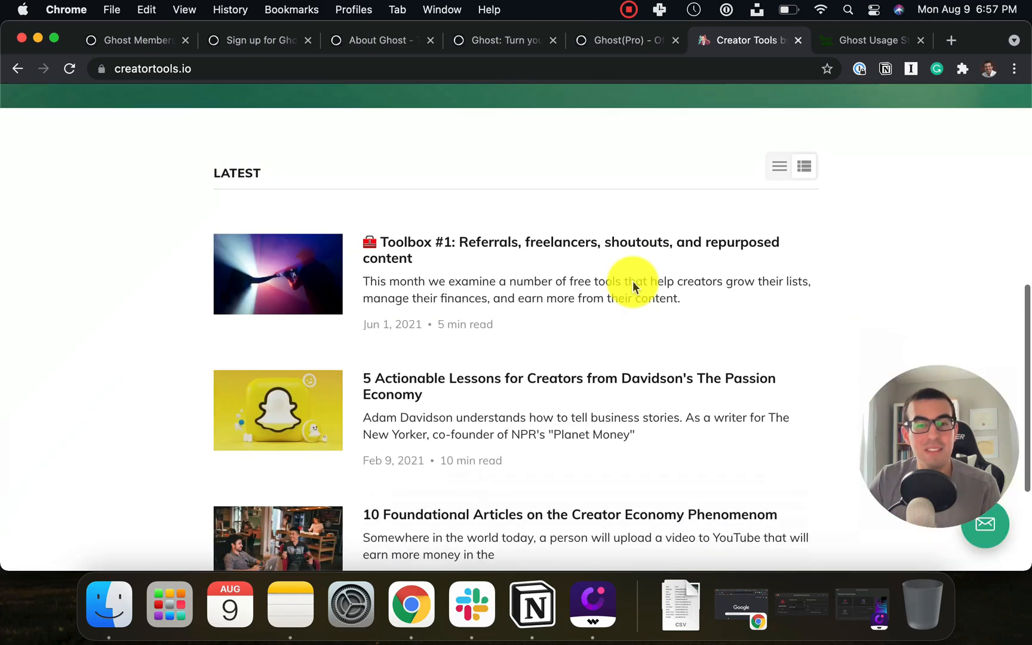
scroll("down", 3)
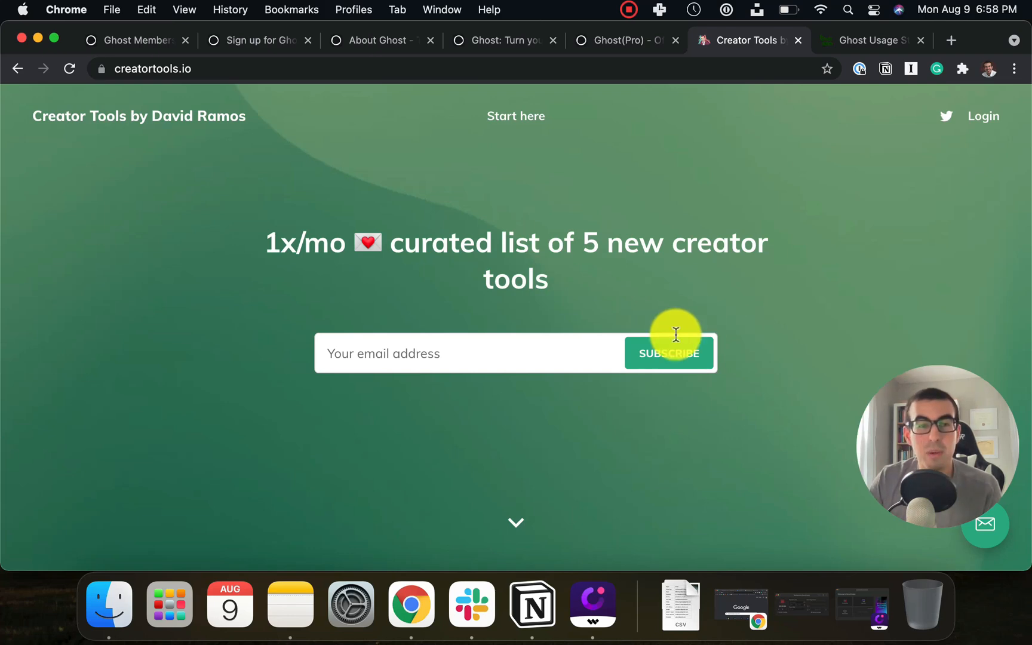
scroll("down", 3)
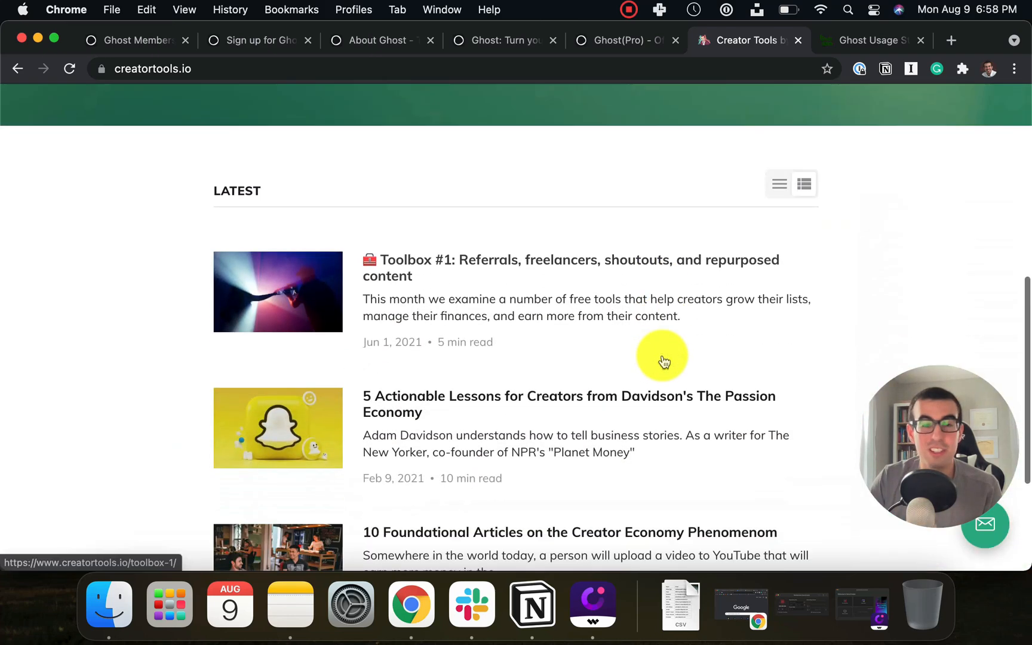
scroll("down", 3)
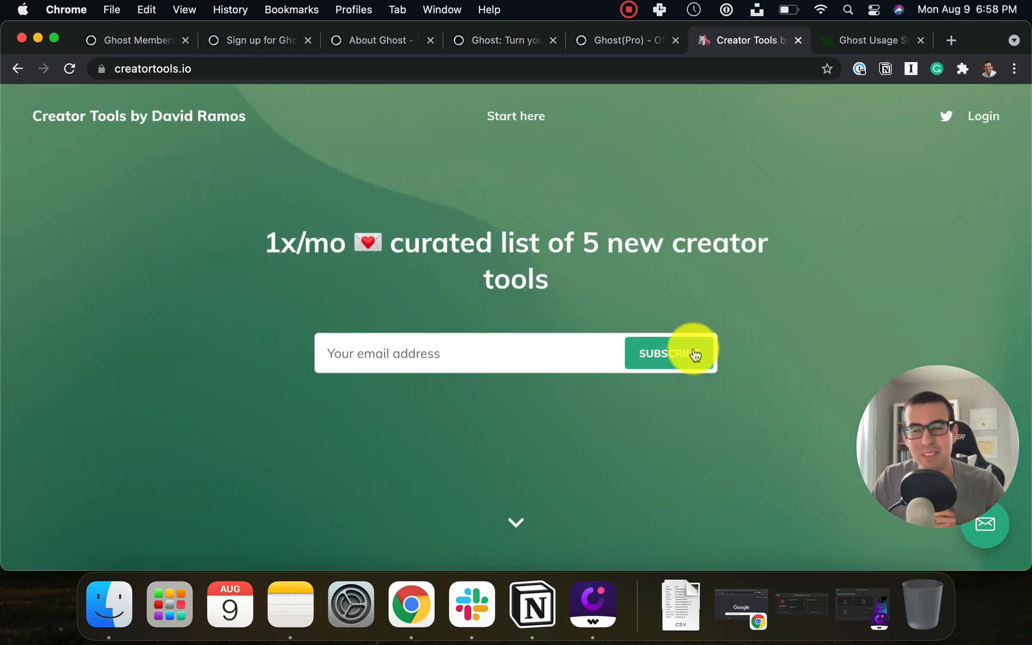
left_click(258, 41)
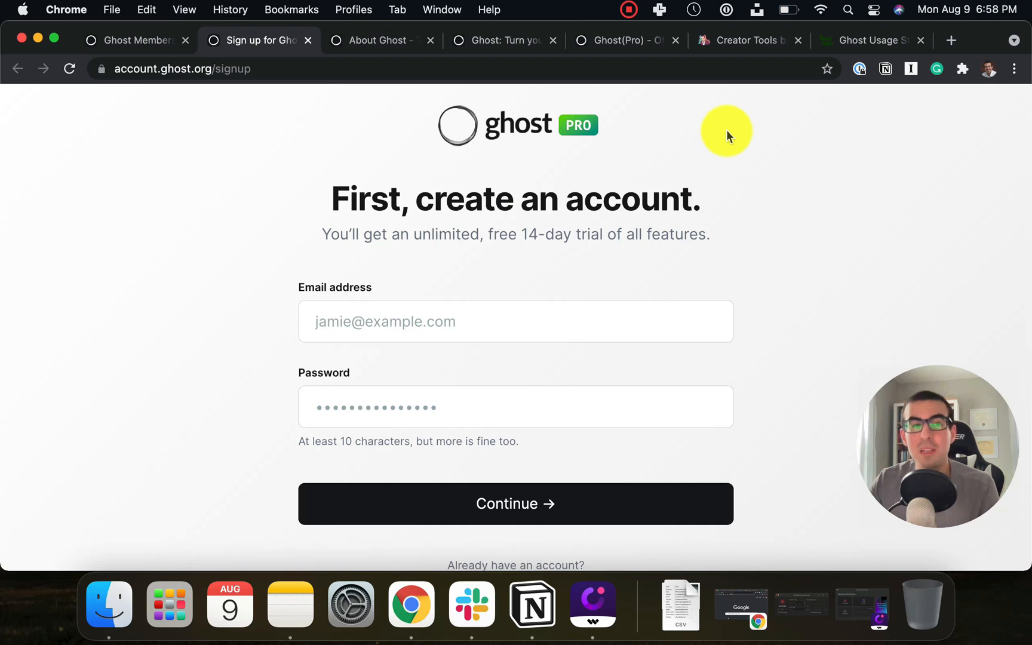